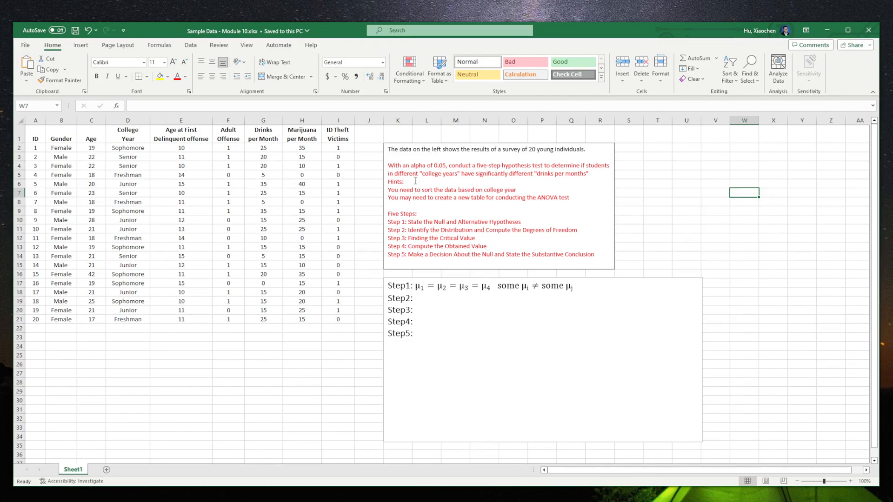
- Review the drinks-per-month wording in the instructions box, then leave it
{"action": "double_click", "coordinate": [440, 173]}
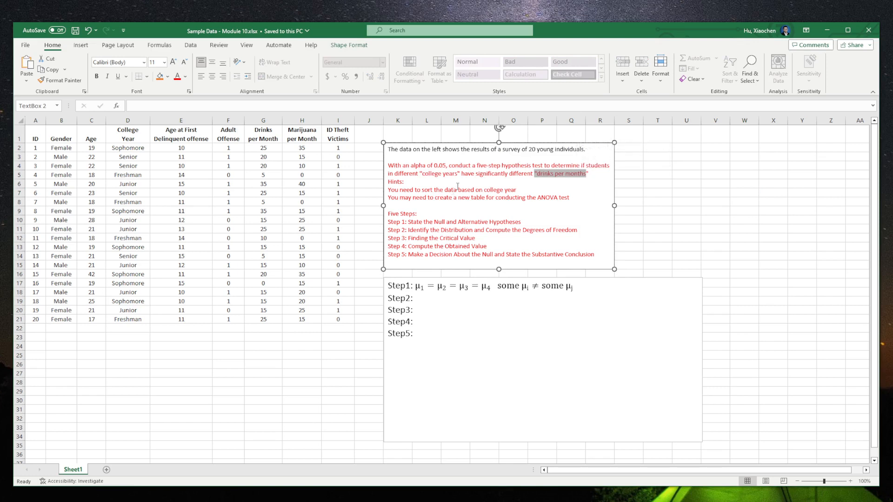
{"action": "mouse_move", "coordinate": [416, 190]}
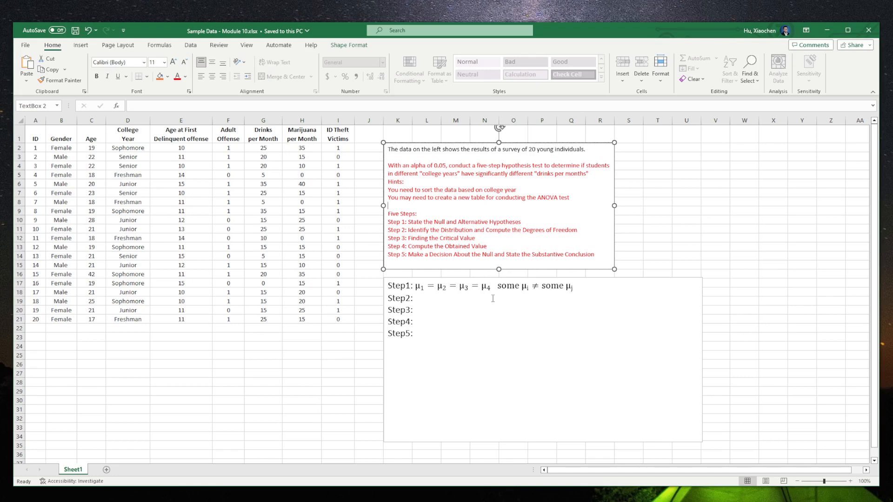
{"action": "left_click", "coordinate": [716, 220]}
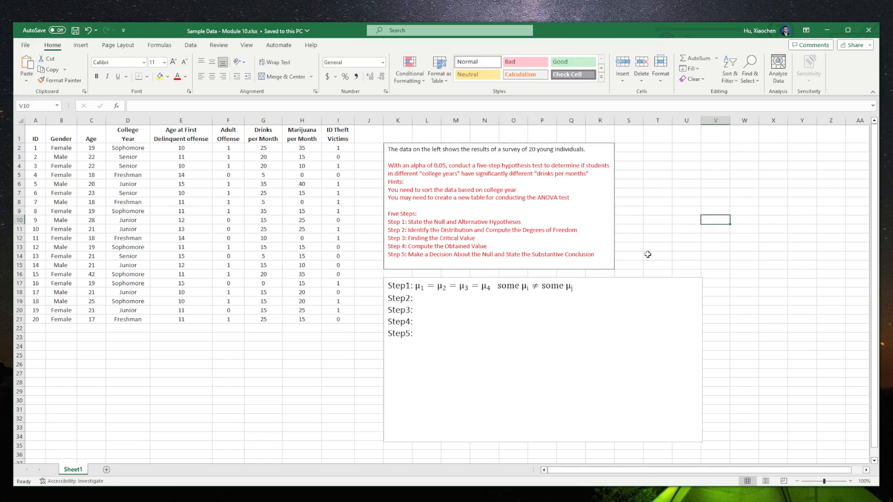
{"action": "mouse_move", "coordinate": [660, 249]}
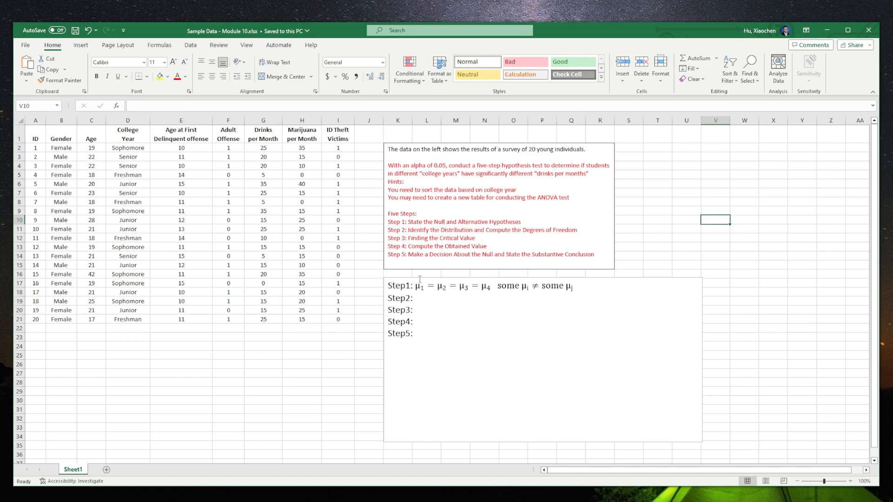
- Label Step 1's hypotheses as 'Ho:' before the equal means and 'H1:' before the alternative
{"action": "left_click", "coordinate": [417, 286]}
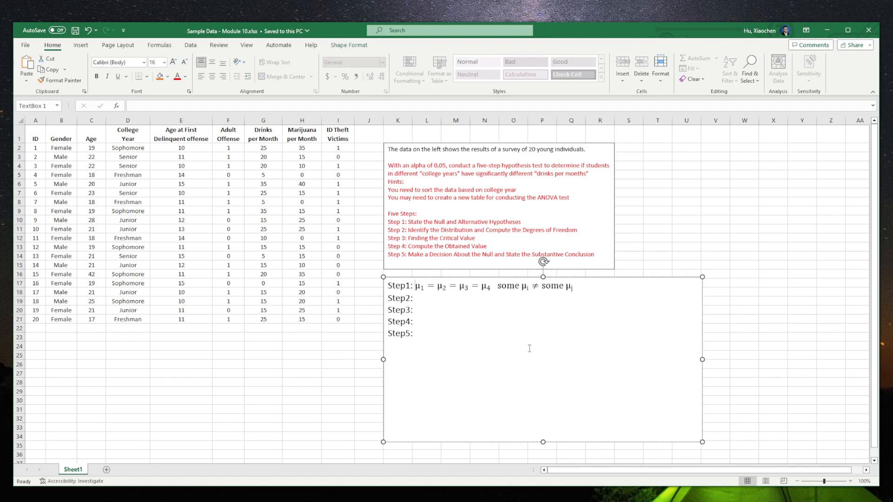
{"action": "type", "text": "H"}
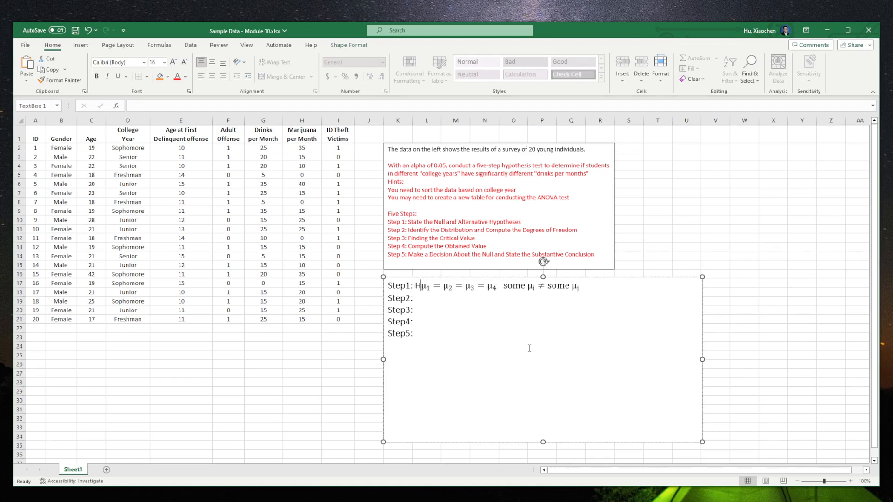
{"action": "type", "text": "o:"}
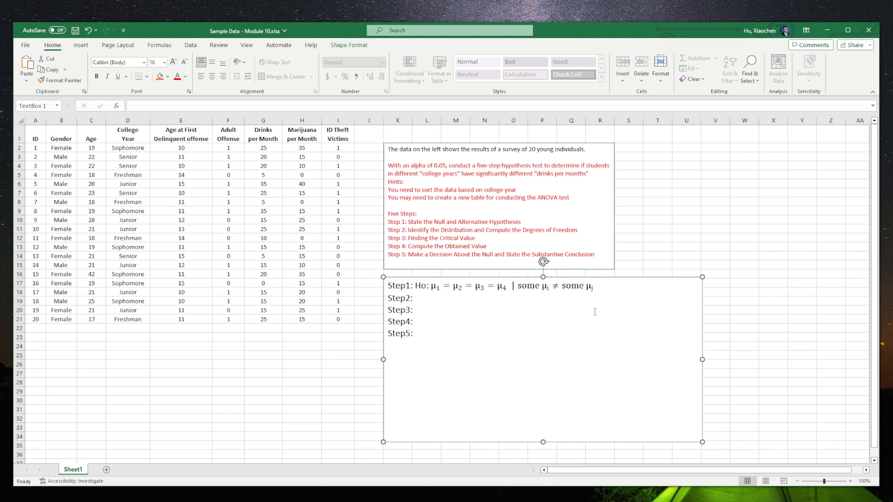
{"action": "mouse_move", "coordinate": [618, 290]}
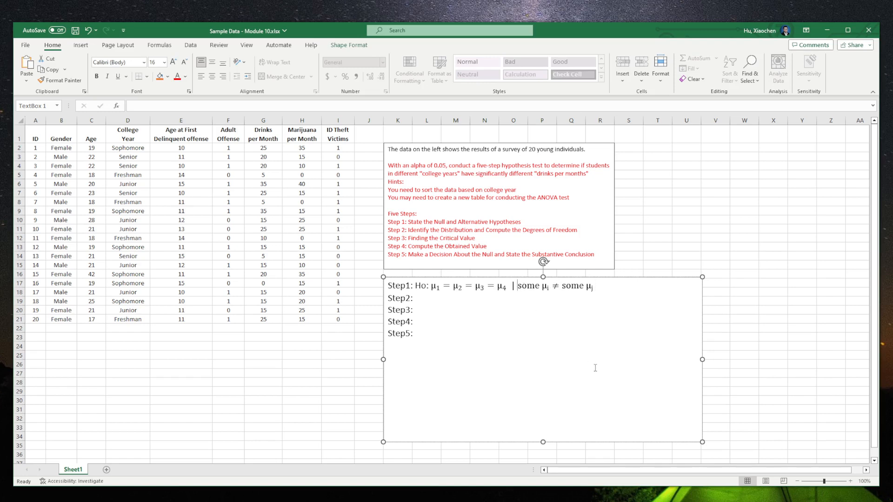
{"action": "type", "text": "H1:"}
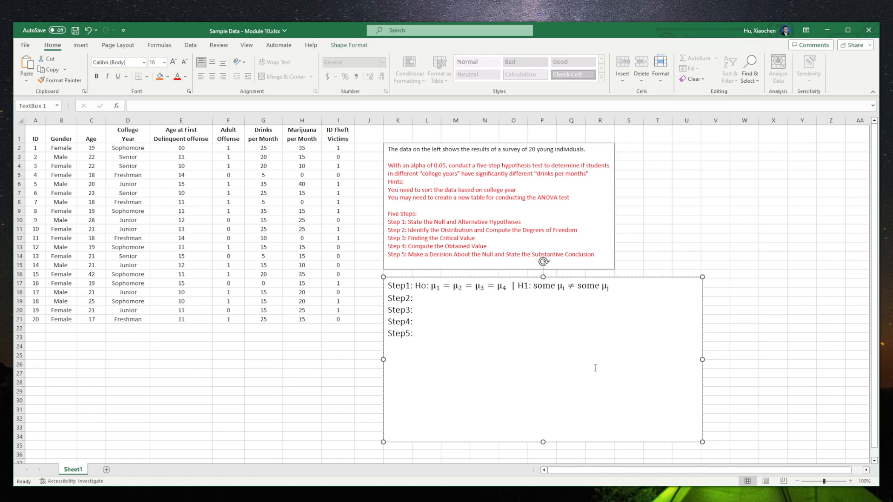
{"action": "mouse_move", "coordinate": [688, 227]}
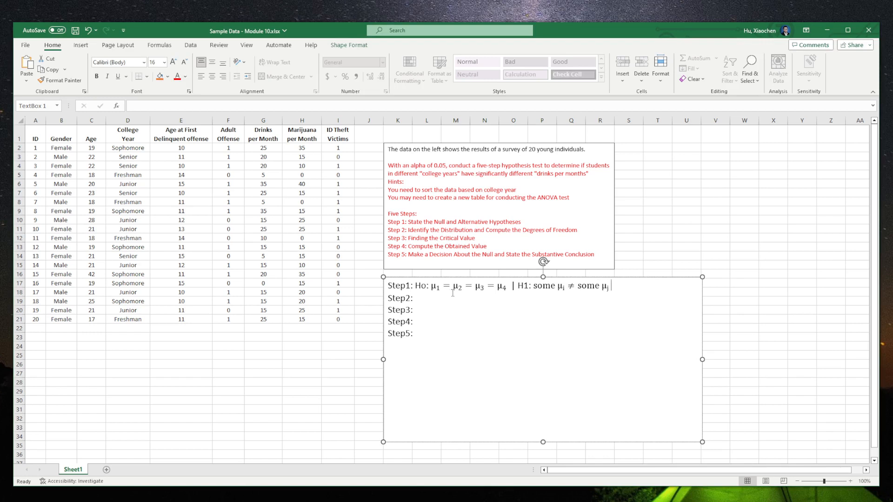
{"action": "mouse_move", "coordinate": [650, 227]}
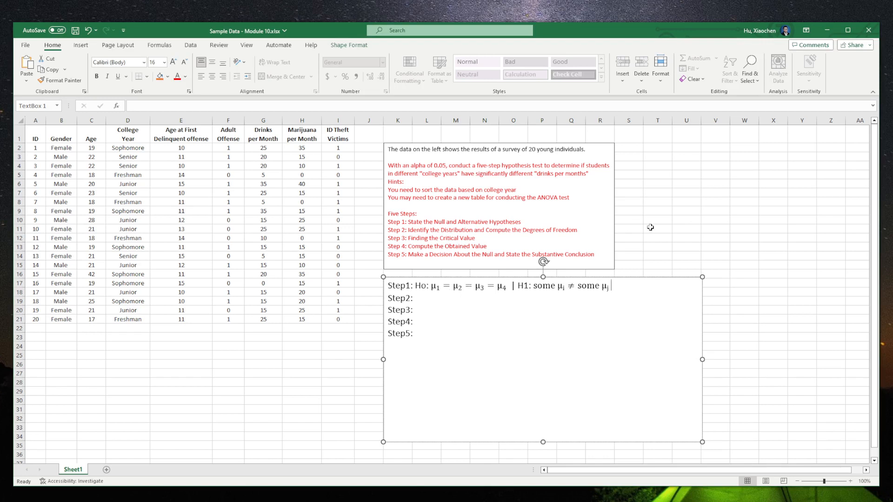
{"action": "mouse_move", "coordinate": [681, 237]}
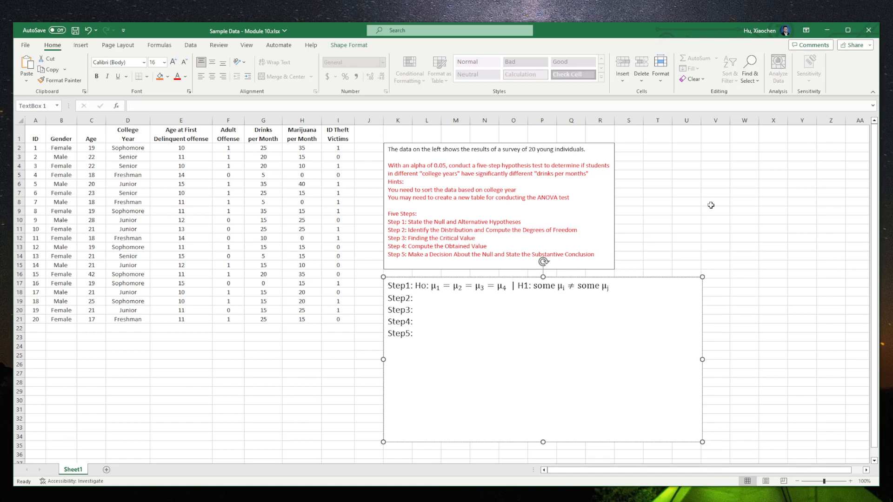
- Write Step 2 as 'F distribution, df(w) = , df(b) =', fixing a typo after df
{"action": "left_click", "coordinate": [413, 309]}
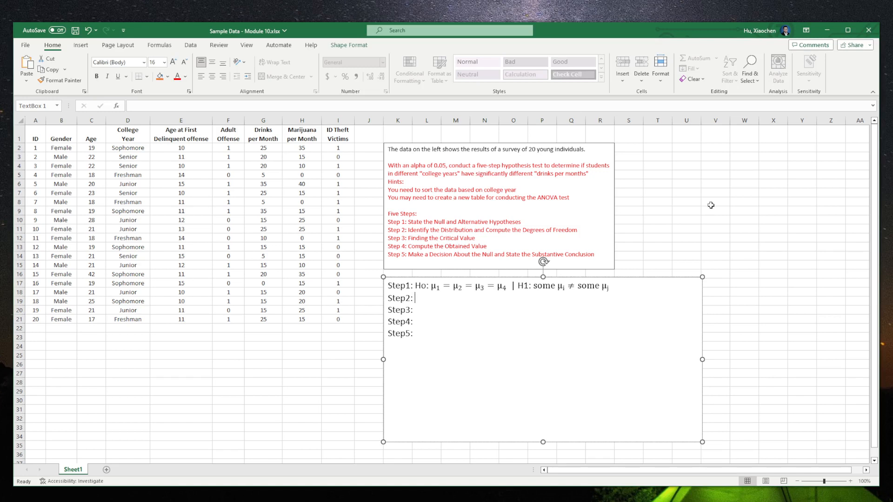
{"action": "type", "text": "F dir"}
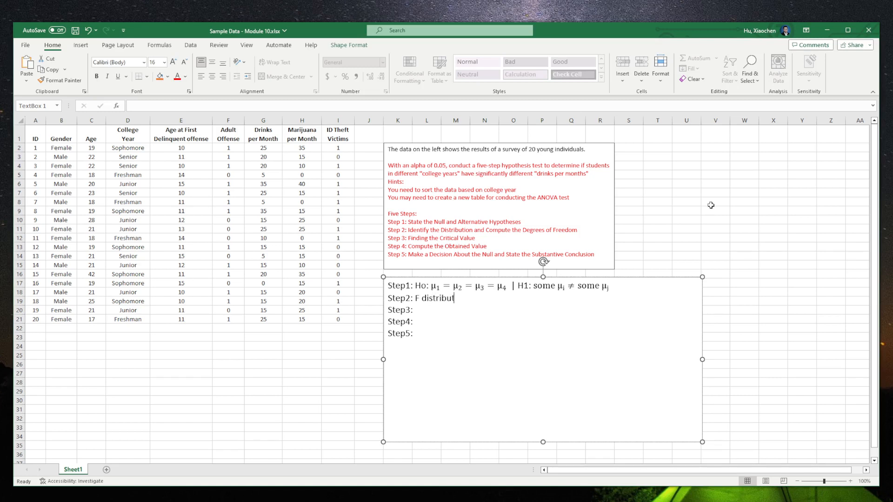
{"action": "type", "text": "tion,"}
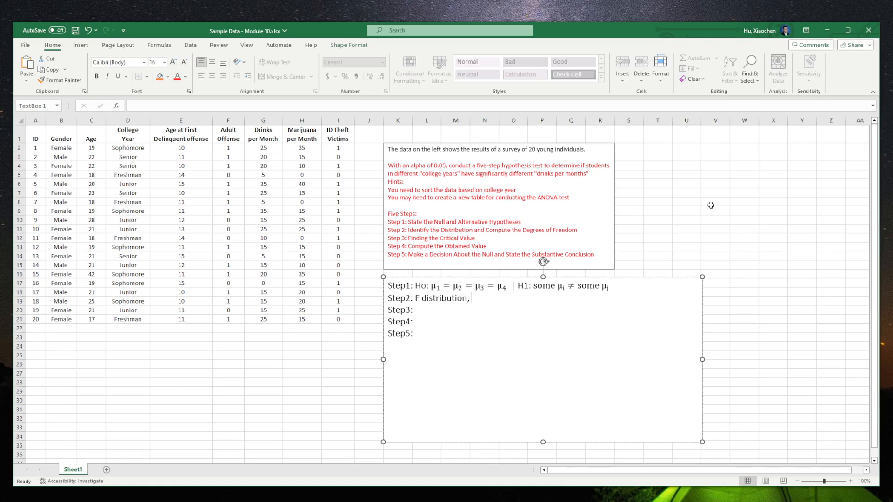
{"action": "type", "text": "d"}
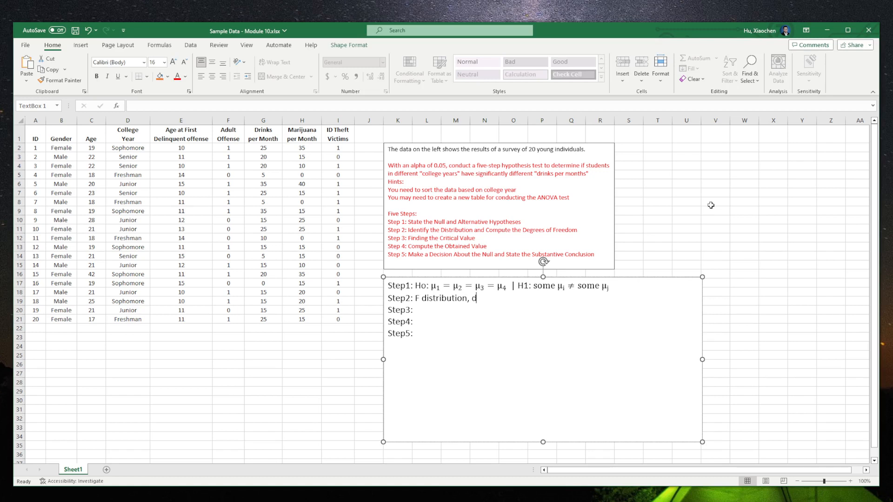
{"action": "type", "text": "f"}
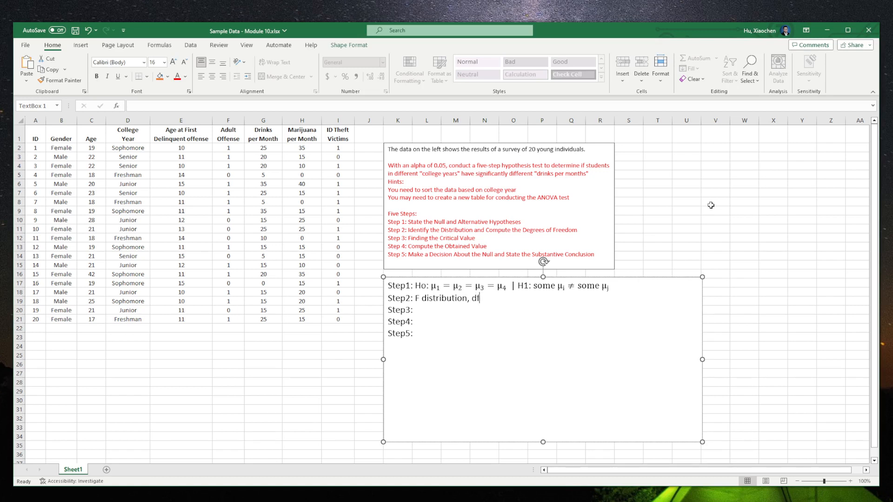
{"action": "type", "text": "(w"}
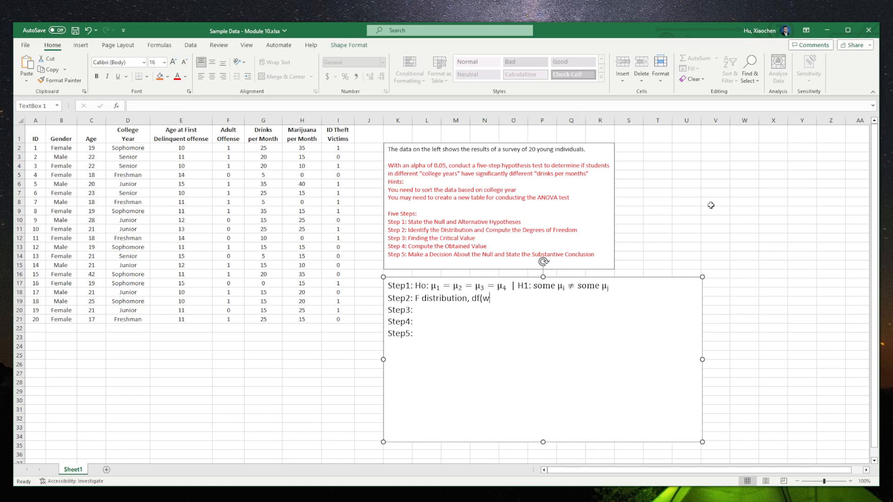
{"action": "key", "text": "Backspace"}
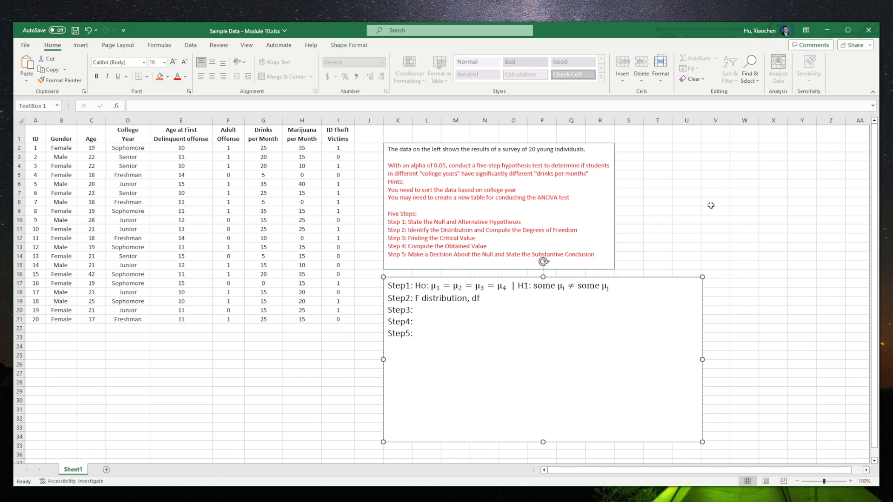
{"action": "type", "text": "("}
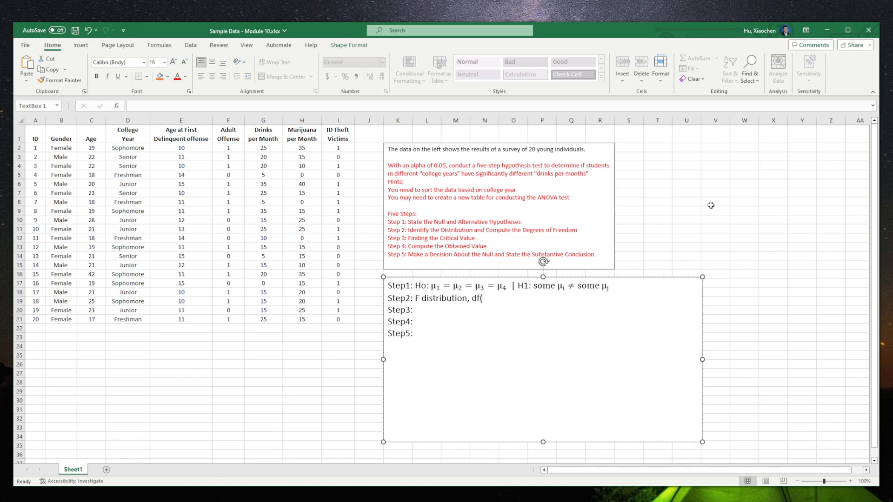
{"action": "type", "text": "w) ="}
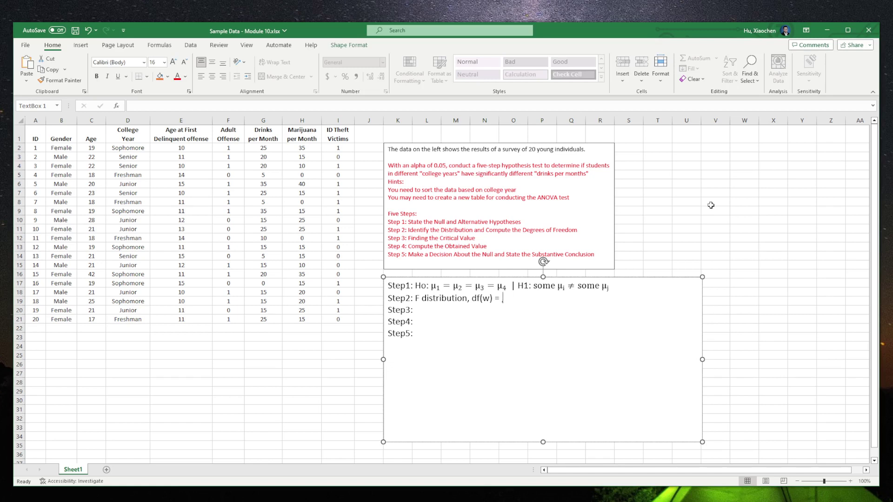
{"action": "type", "text": ", df("}
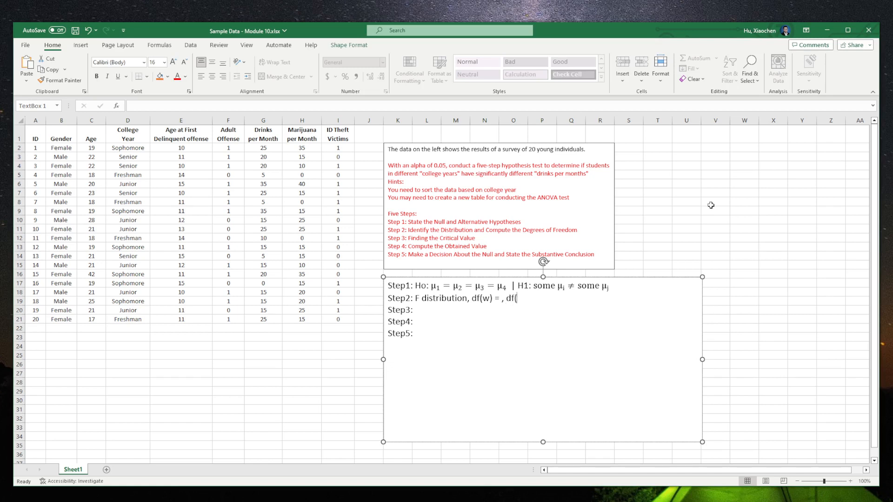
{"action": "type", "text": "b) ="}
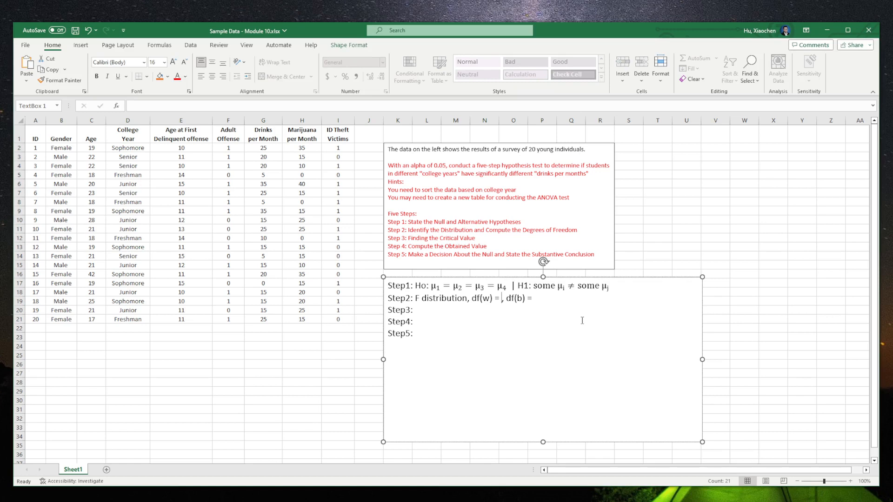
- Fill in the degrees of freedom: df(w) = 16 and df(b) = 3
{"action": "type", "text": "16"}
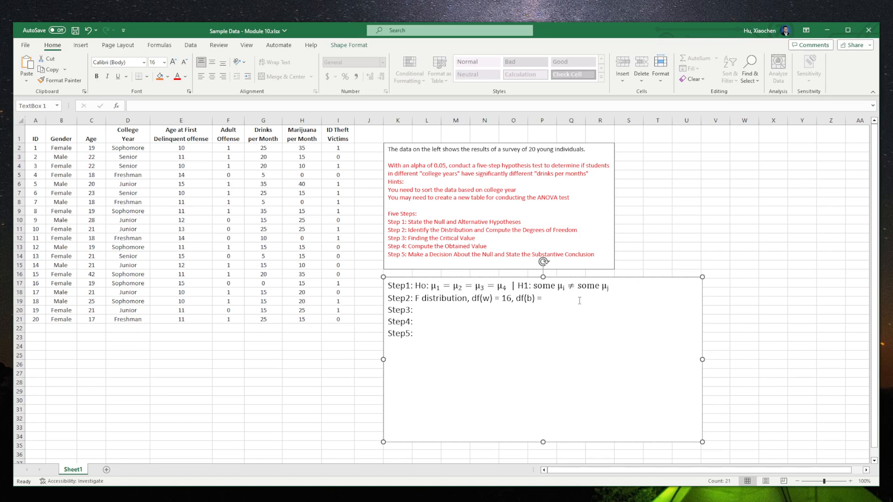
{"action": "type", "text": "3"}
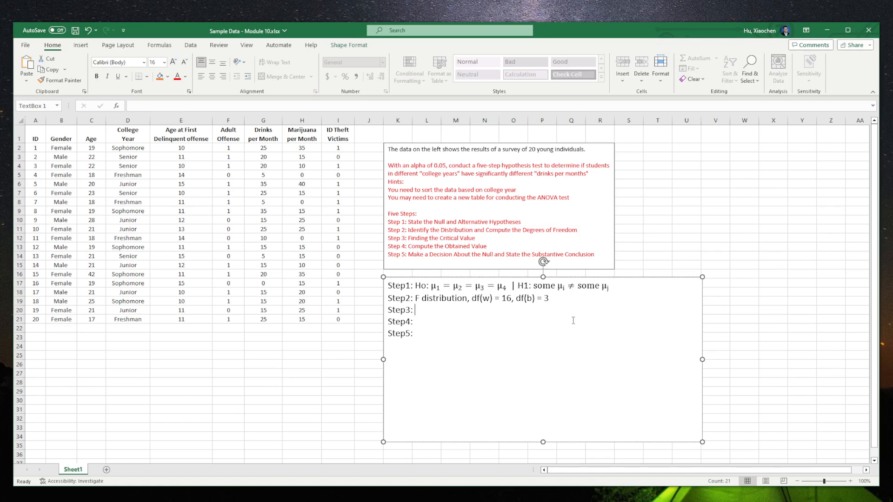
- Add the 'F(critical) =' label to Step 3
{"action": "type", "text": "F"}
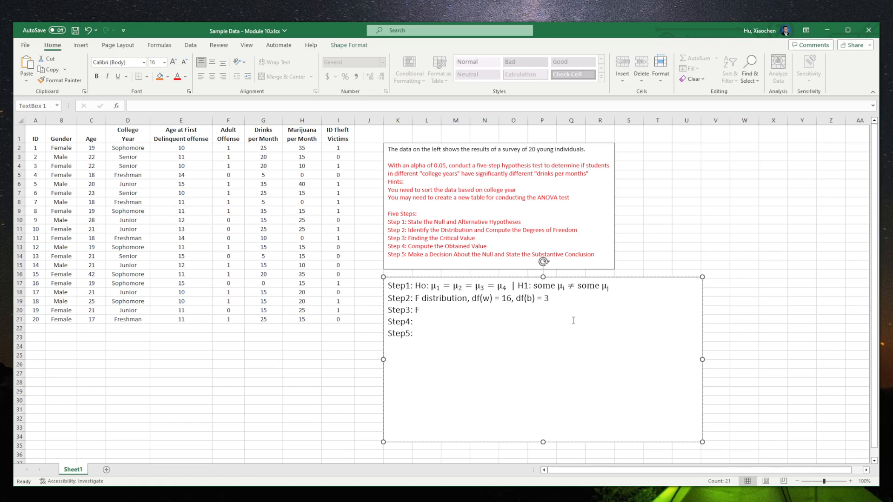
{"action": "type", "text": "("}
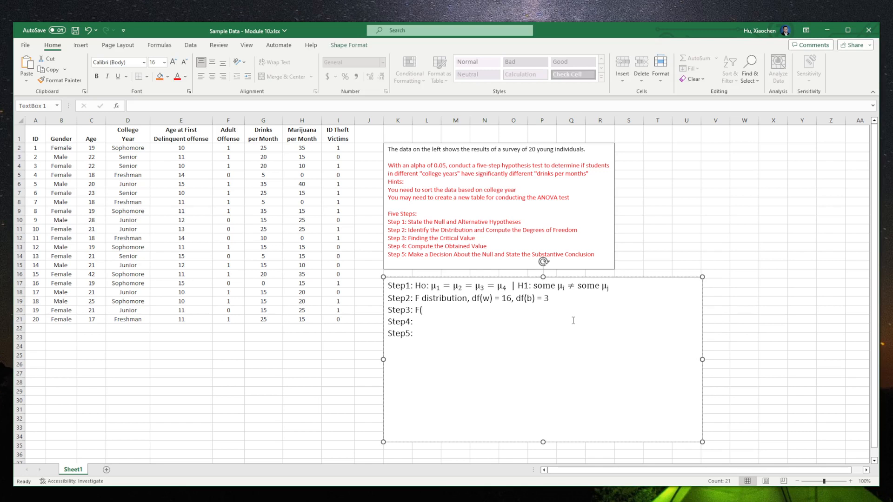
{"action": "type", "text": "critical"}
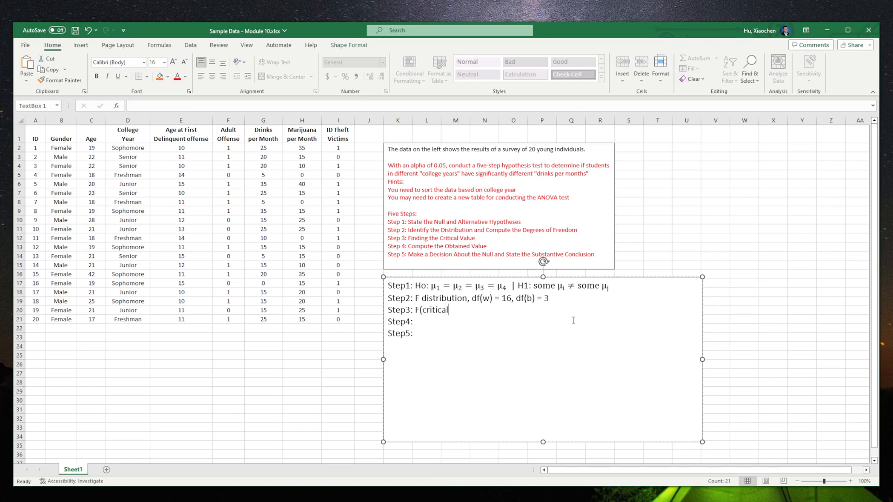
{"action": "type", "text": ") ="}
{"action": "left_click", "coordinate": [543, 322]}
{"action": "type", "text": " F"}
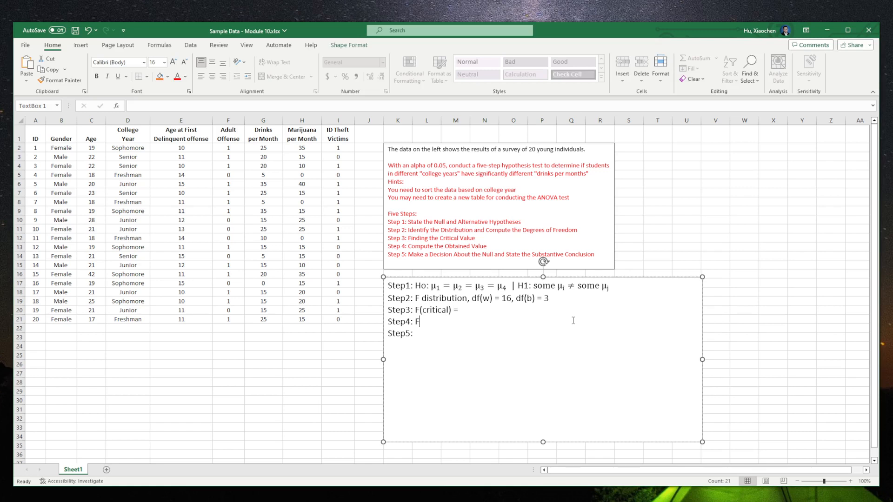
- Add the 'F(obtained) =' label to Step 4 and leave the text box
{"action": "type", "text": "("}
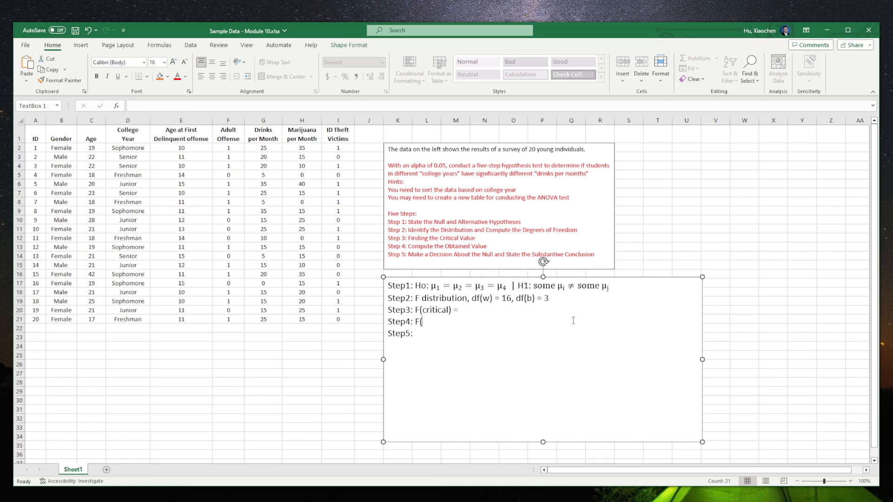
{"action": "type", "text": "ob"}
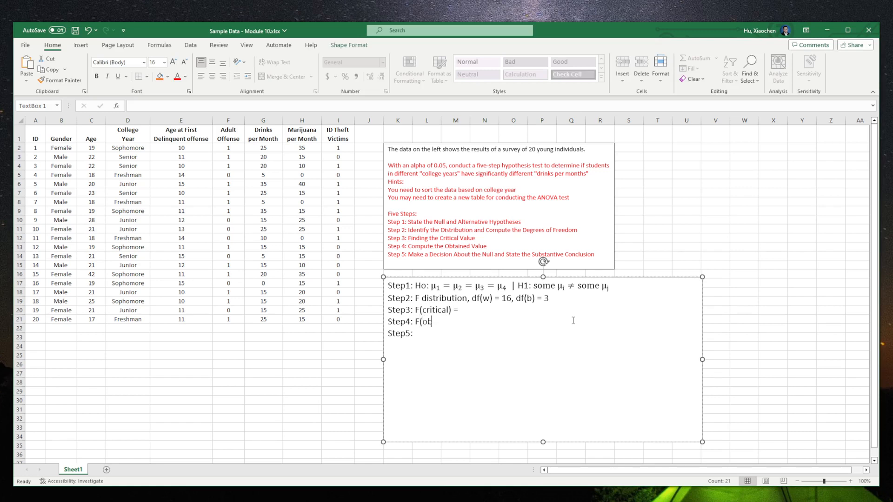
{"action": "type", "text": "btain"}
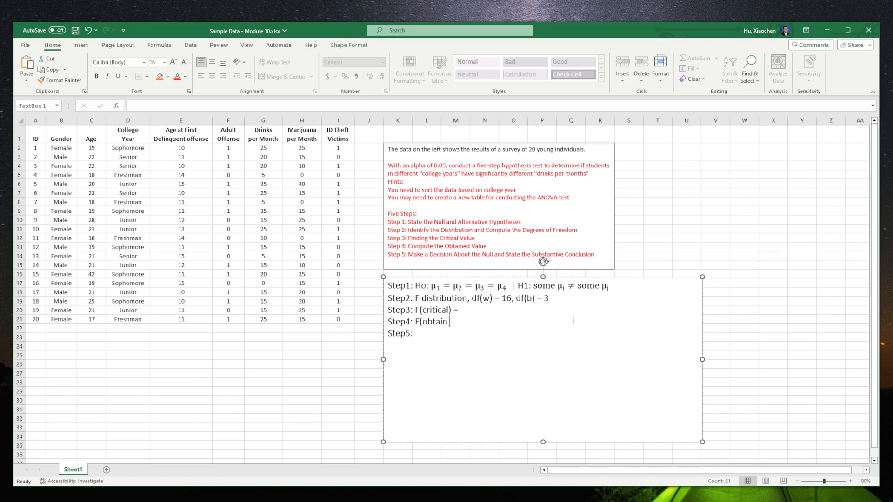
{"action": "type", "text": "t"}
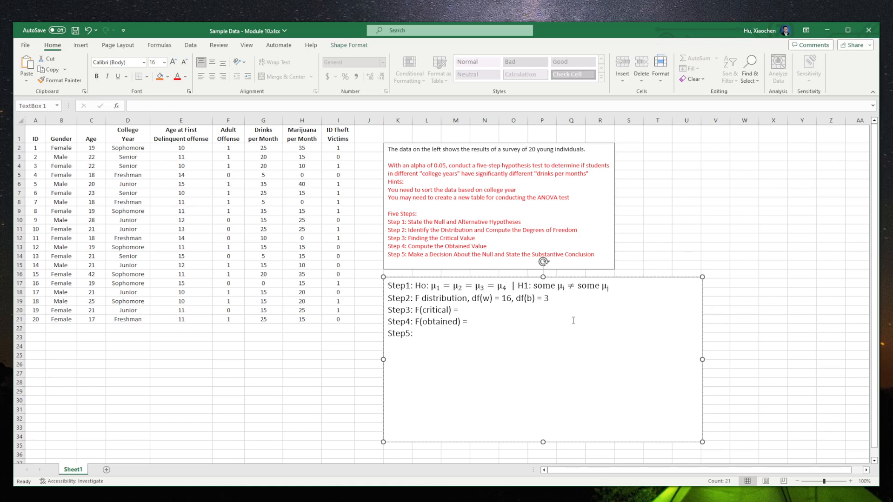
{"action": "left_click", "coordinate": [745, 210]}
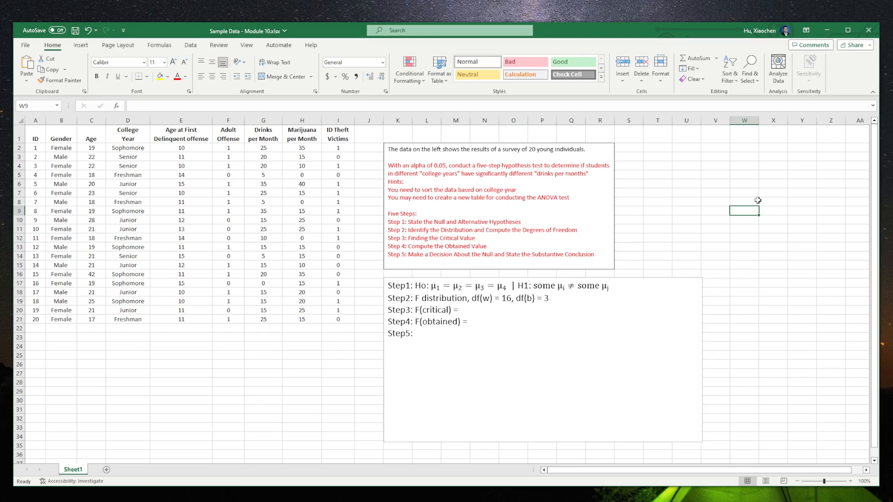
- Sort the whole survey table A to Z by the College Year column D, expanding the selection
{"action": "left_click", "coordinate": [189, 45]}
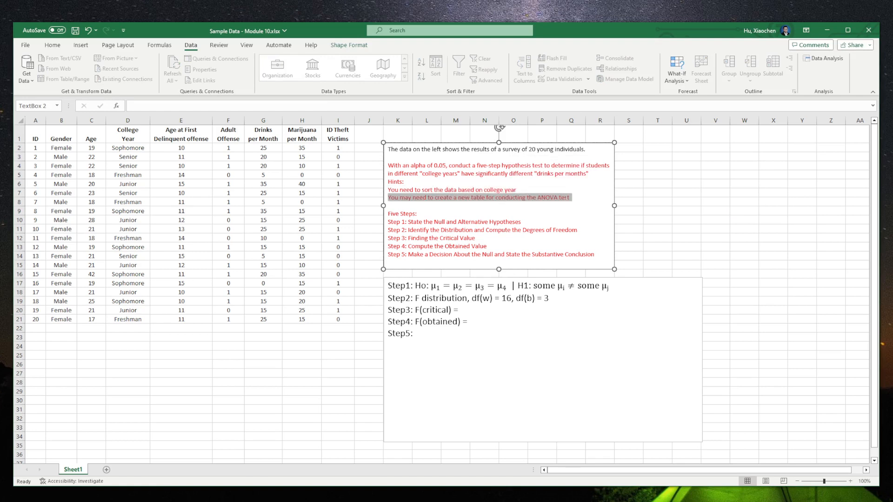
{"action": "left_click", "coordinate": [716, 211]}
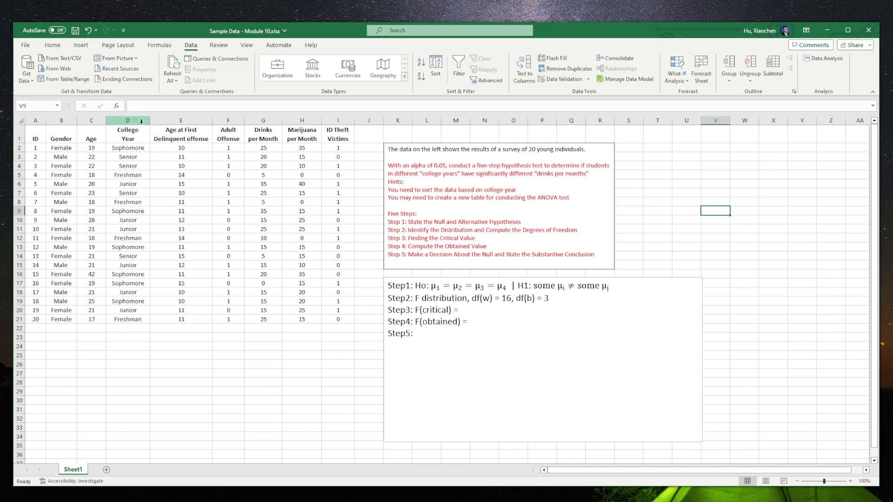
{"action": "left_click", "coordinate": [128, 120]}
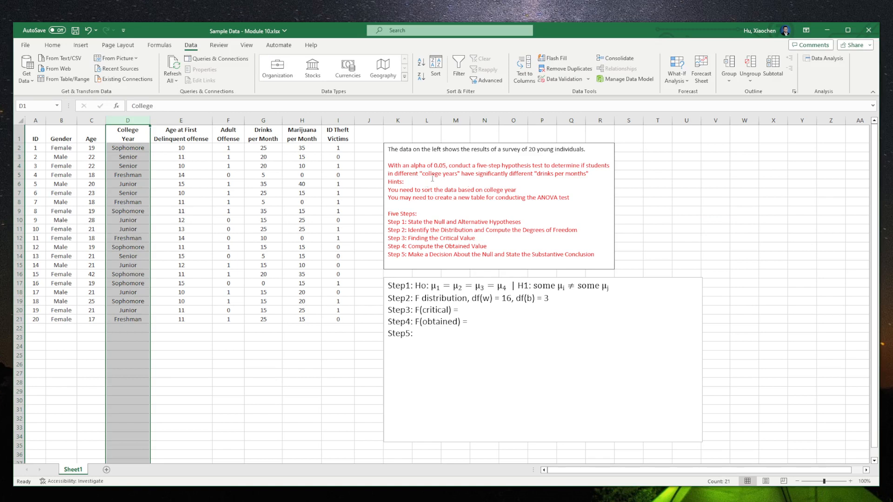
{"action": "left_click", "coordinate": [436, 67]}
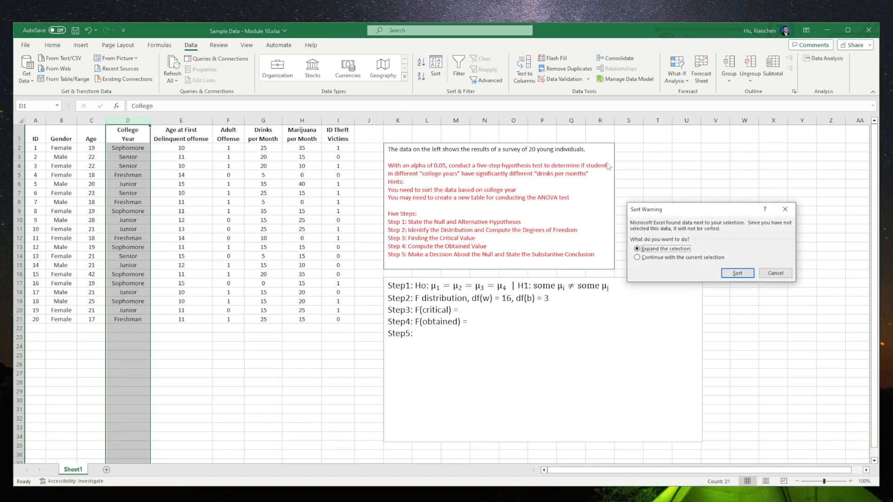
{"action": "left_click", "coordinate": [737, 273]}
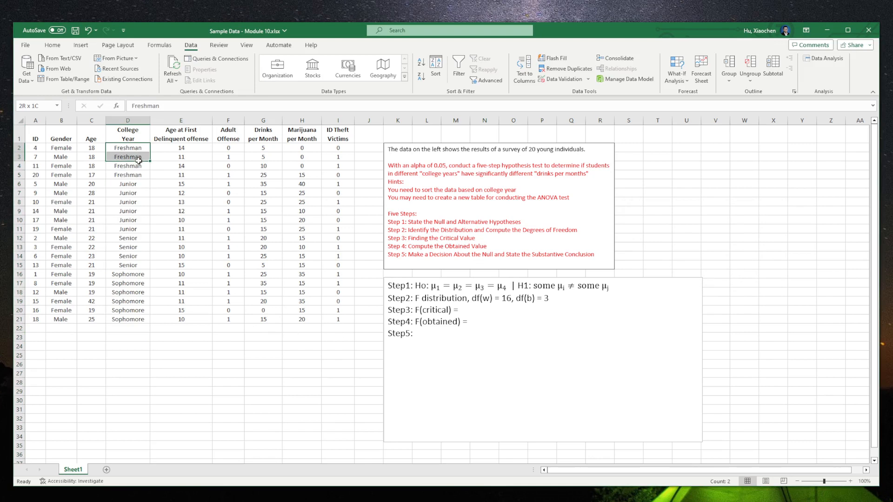
- Check the newly grouped College Year entries by selecting a run of them
{"action": "left_click", "coordinate": [127, 183]}
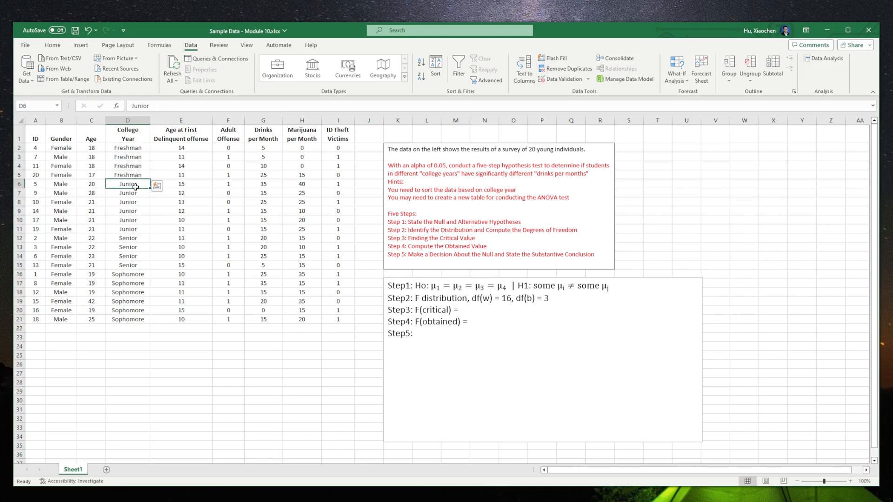
{"action": "left_click_drag", "start_coordinate": [128, 183], "coordinate": [127, 229]}
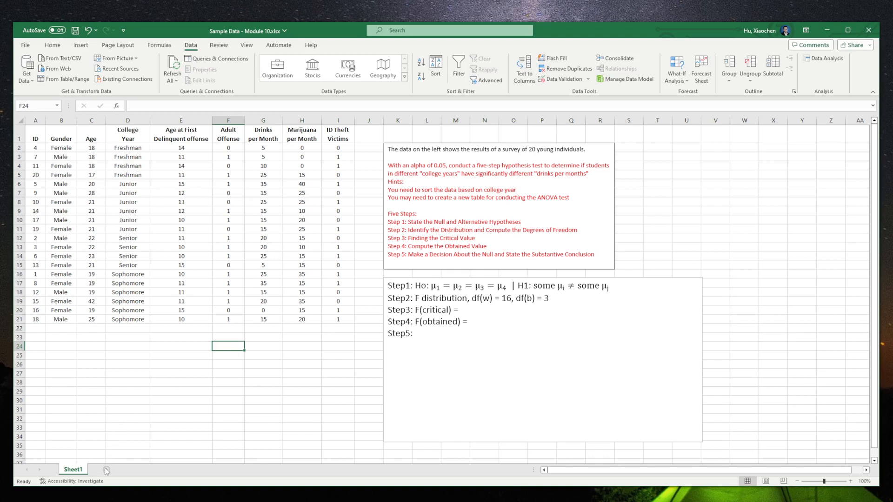
- Add Sheet2 and copy the Freshman, Sophomore and Junior year names from Sheet1 into its row 3 headings
{"action": "left_click", "coordinate": [104, 470]}
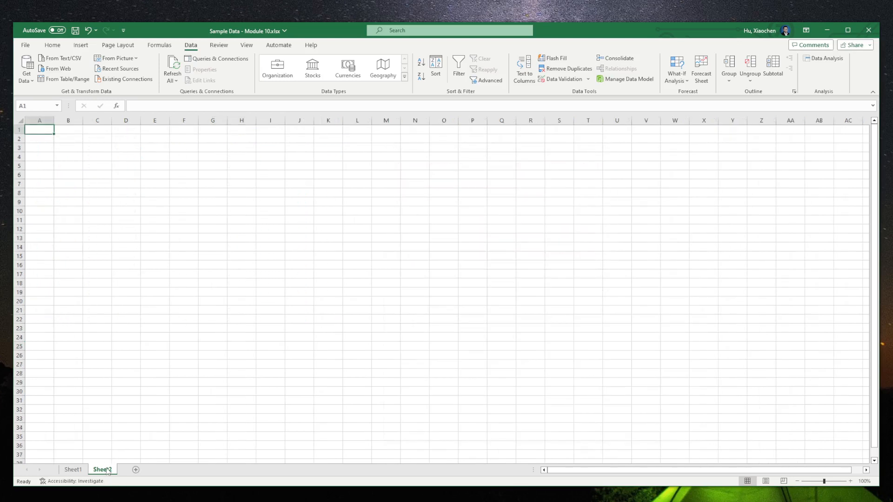
{"action": "left_click", "coordinate": [71, 469]}
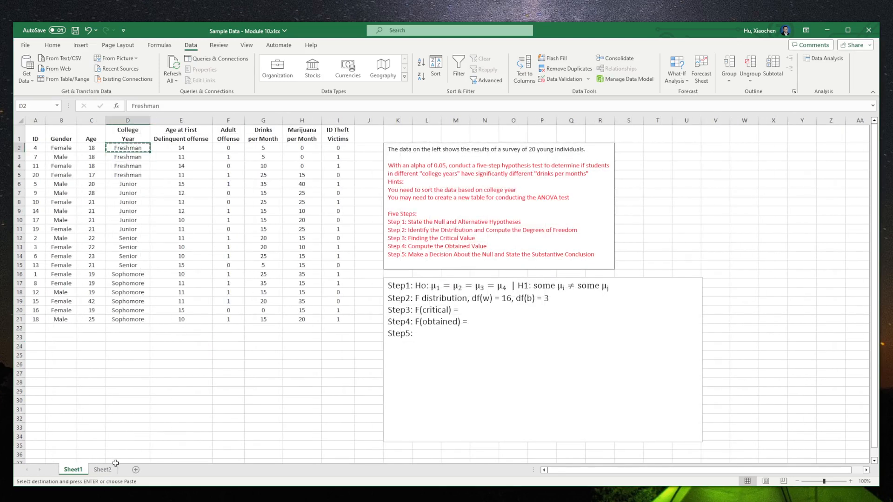
{"action": "left_click", "coordinate": [102, 470]}
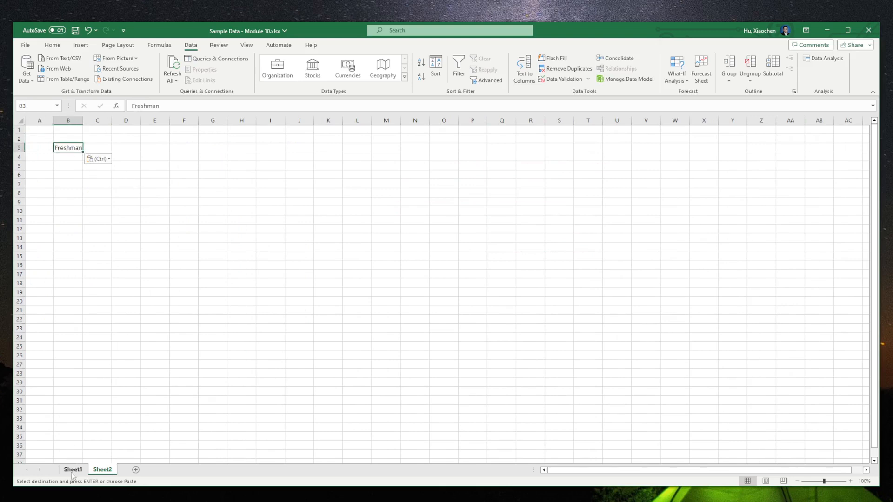
{"action": "left_click", "coordinate": [72, 469]}
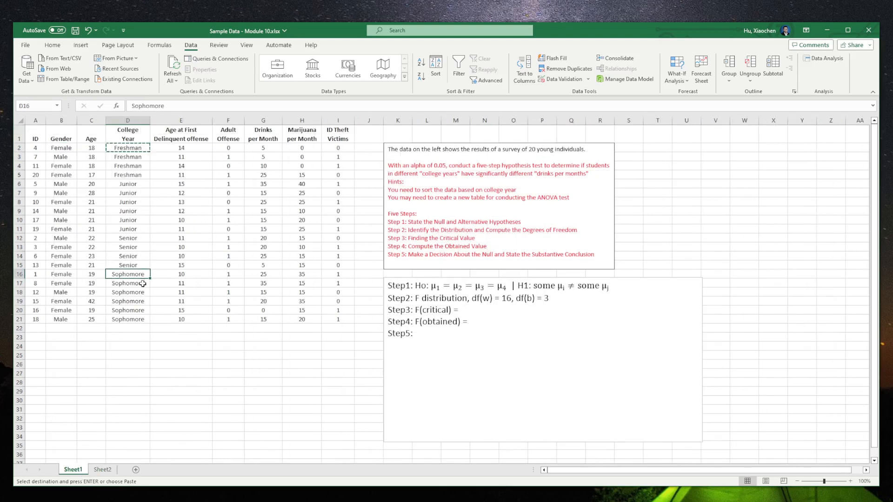
{"action": "left_click", "coordinate": [102, 469]}
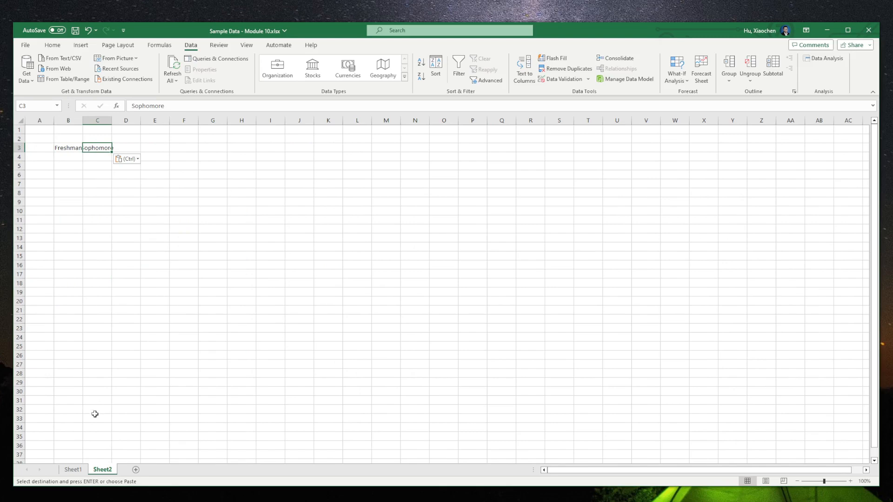
{"action": "left_click", "coordinate": [72, 469]}
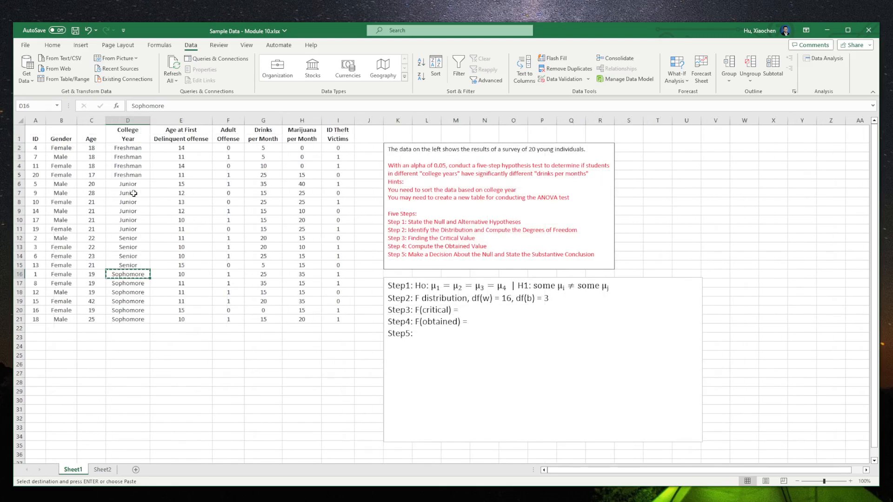
{"action": "left_click", "coordinate": [100, 469]}
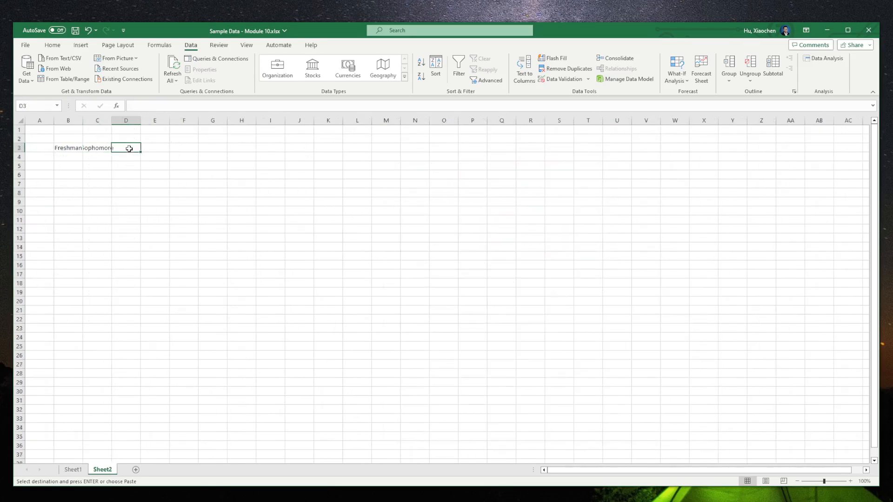
{"action": "left_click", "coordinate": [72, 469]}
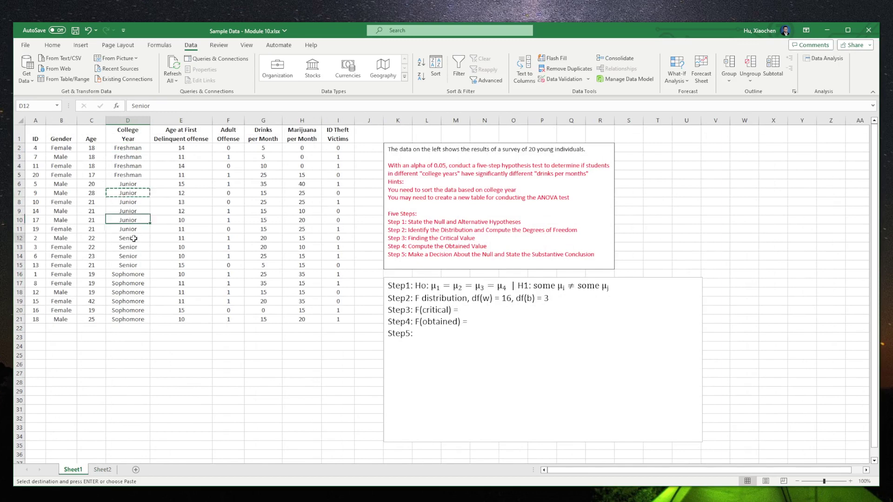
{"action": "left_click", "coordinate": [102, 469]}
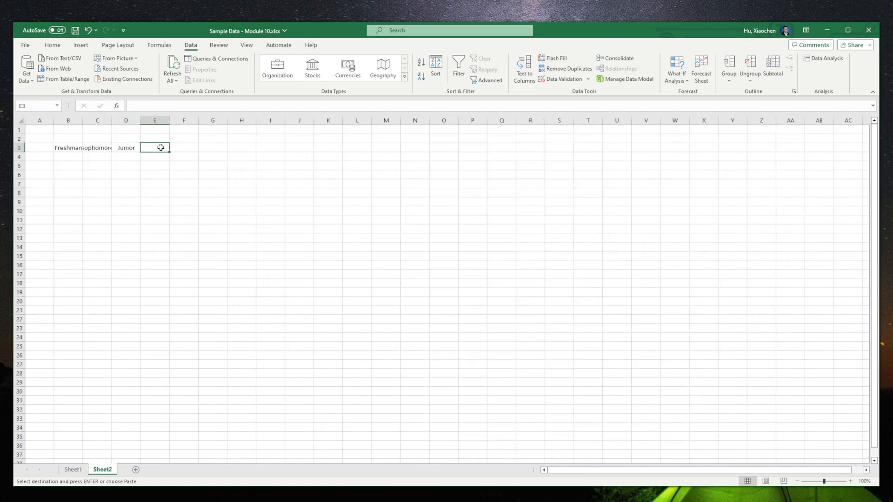
- Enter 'Senior' as the fourth heading and widen the columns to fit the year names
{"action": "type", "text": "Senior"}
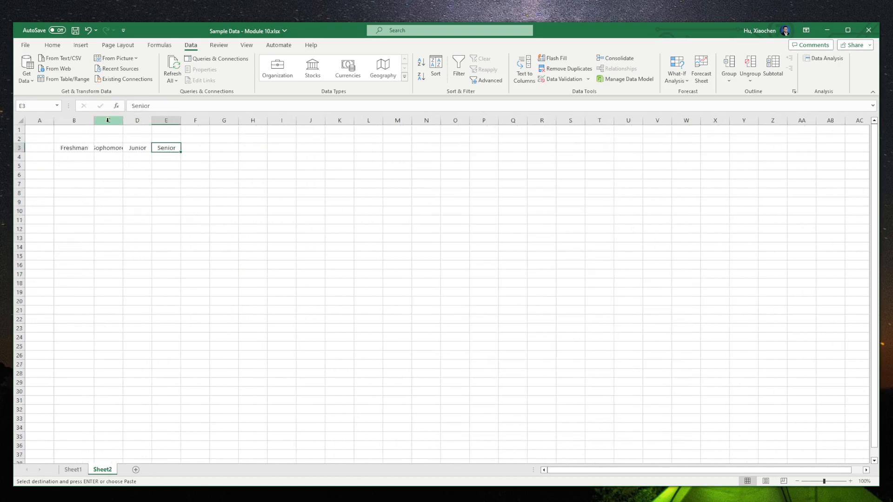
{"action": "left_click_drag", "start_coordinate": [123, 120], "coordinate": [169, 120]}
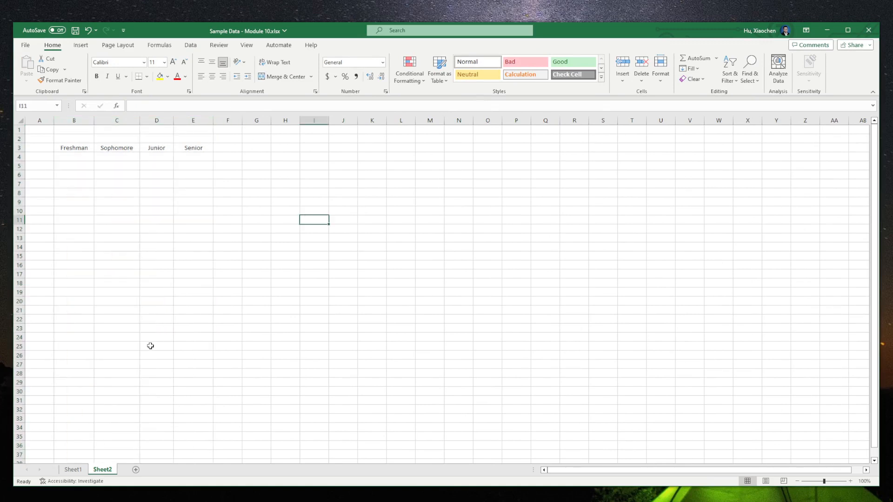
- Copy the Freshman and Sophomore drinks-per-month values from Sheet1 under their Sheet2 headings
{"action": "left_click", "coordinate": [73, 469]}
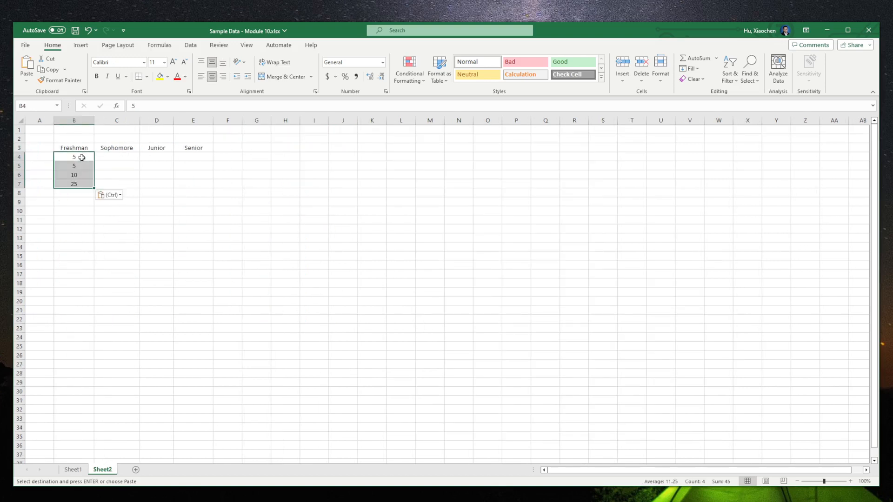
{"action": "left_click", "coordinate": [74, 469]}
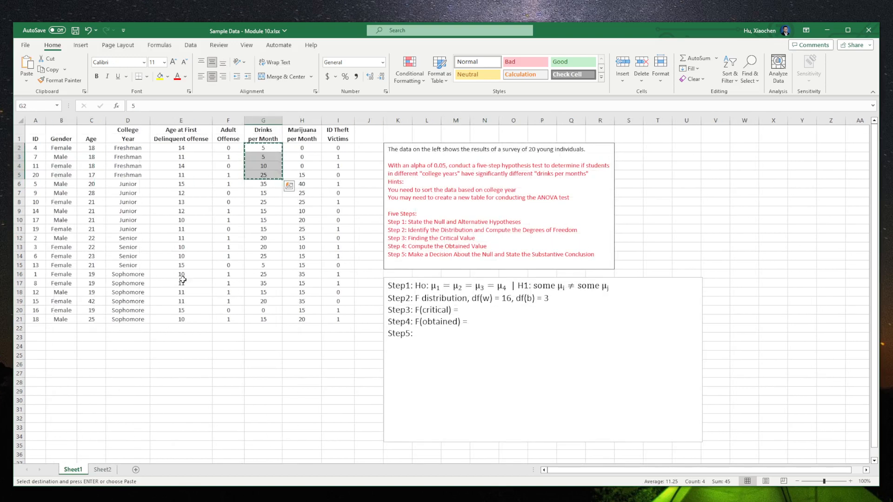
{"action": "left_click", "coordinate": [263, 274]}
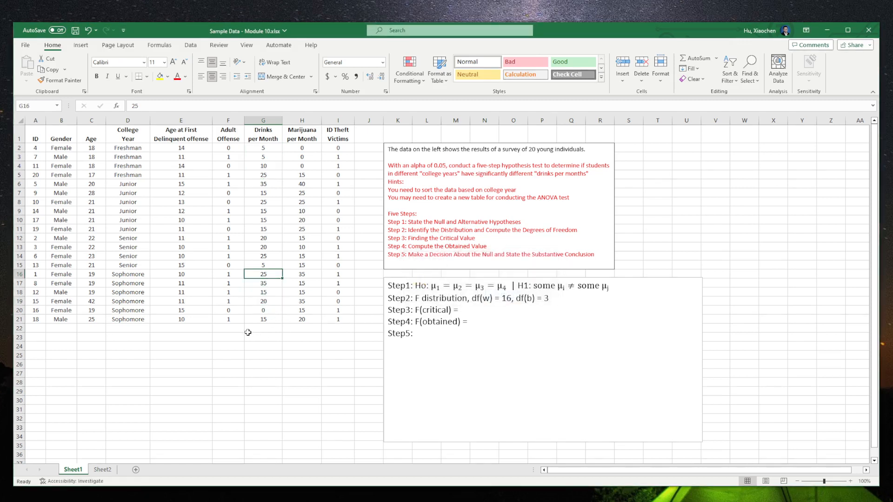
{"action": "left_click_drag", "start_coordinate": [263, 273], "coordinate": [263, 310]}
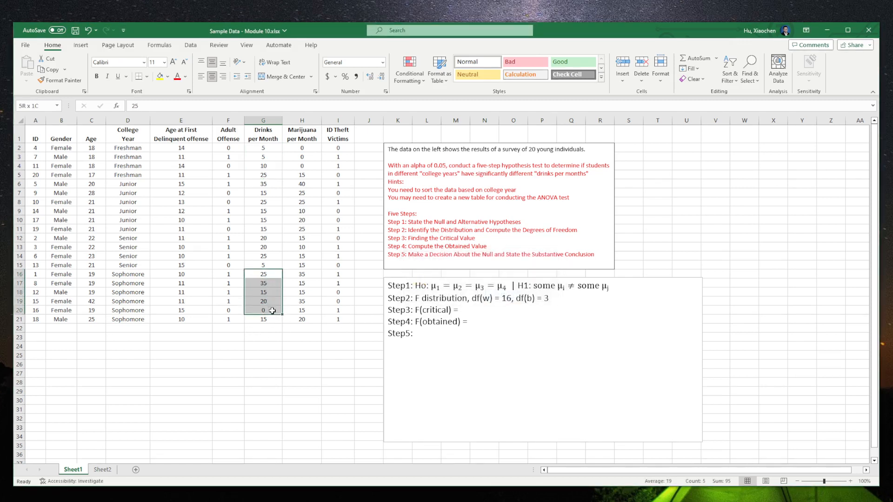
{"action": "left_click", "coordinate": [102, 469]}
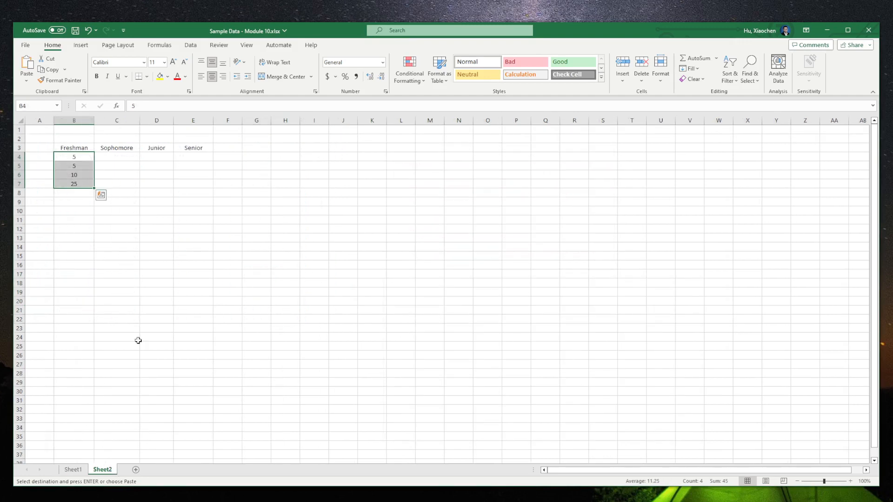
{"action": "left_click", "coordinate": [116, 156]}
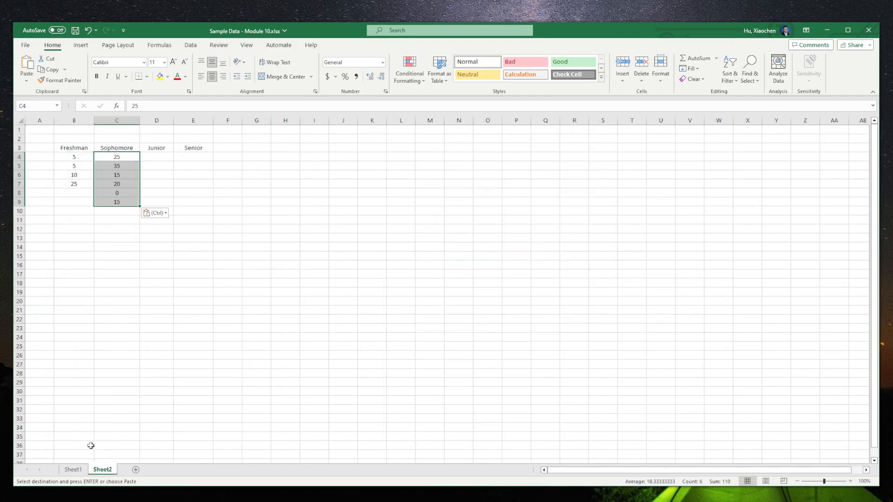
- Copy the Junior and Senior drinks-per-month values under their Sheet2 headings, then return to Sheet1
{"action": "left_click", "coordinate": [72, 470]}
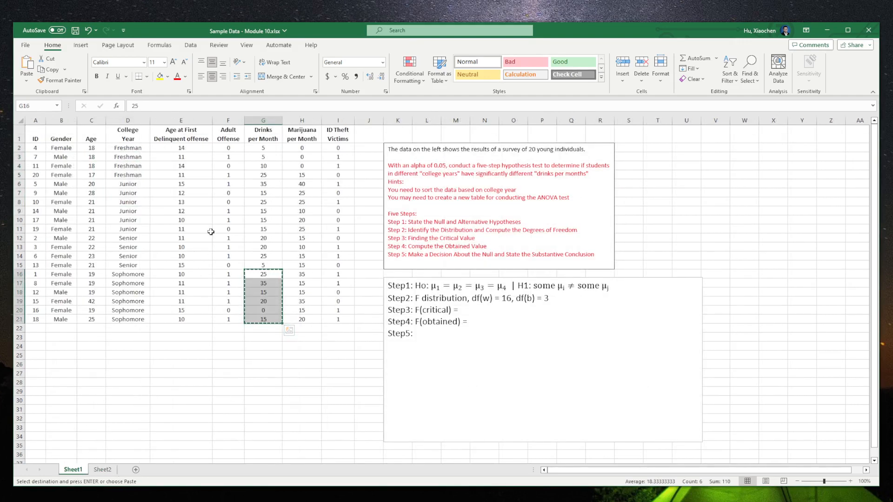
{"action": "left_click", "coordinate": [263, 183]}
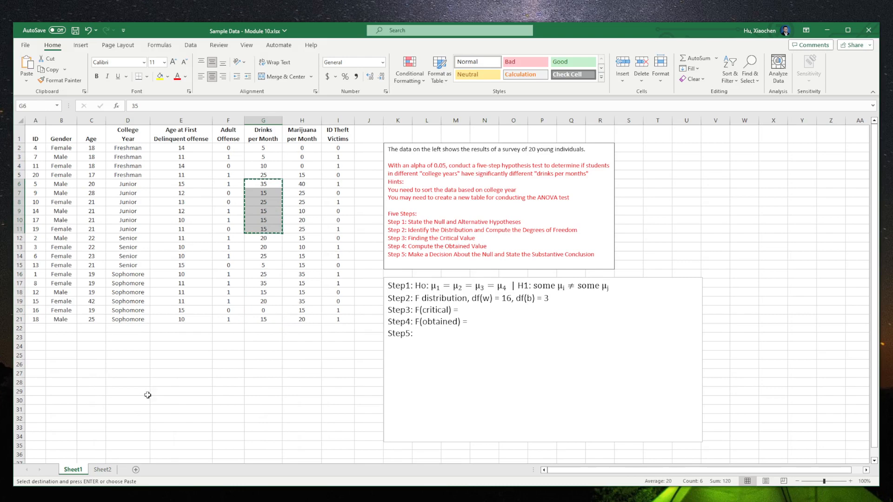
{"action": "left_click", "coordinate": [101, 469]}
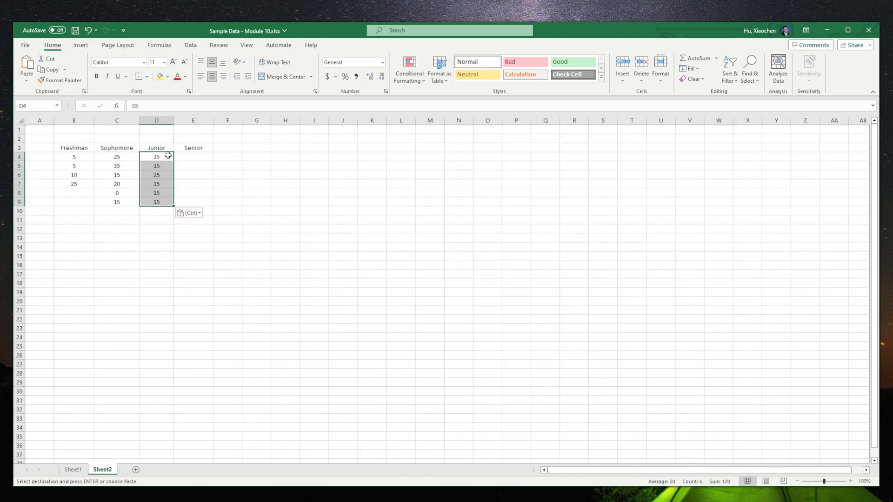
{"action": "left_click", "coordinate": [75, 469]}
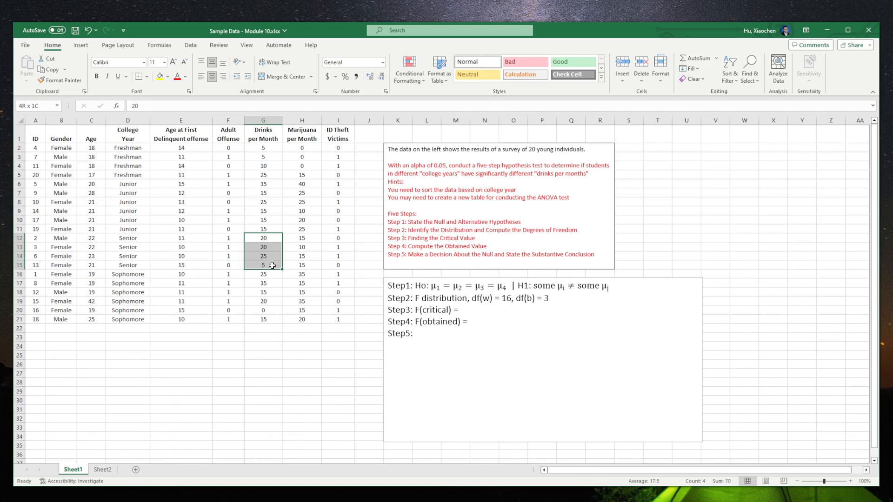
{"action": "left_click", "coordinate": [101, 468]}
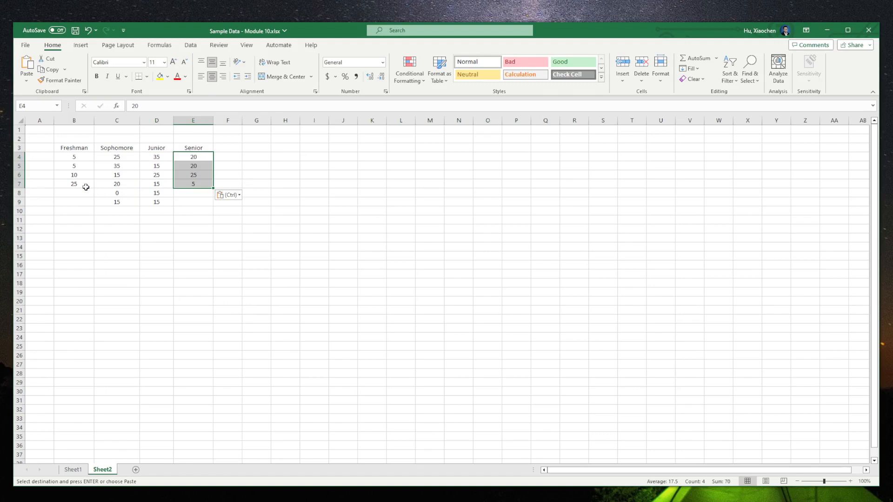
{"action": "left_click", "coordinate": [194, 183]}
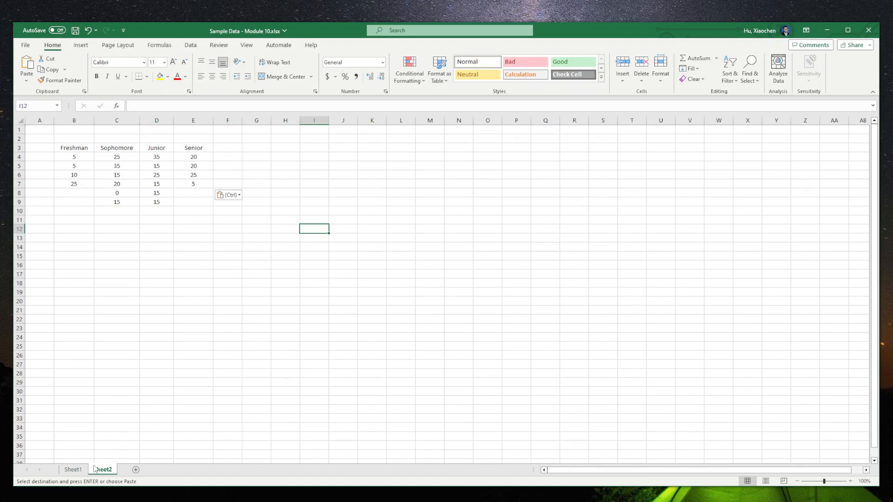
{"action": "left_click", "coordinate": [74, 470]}
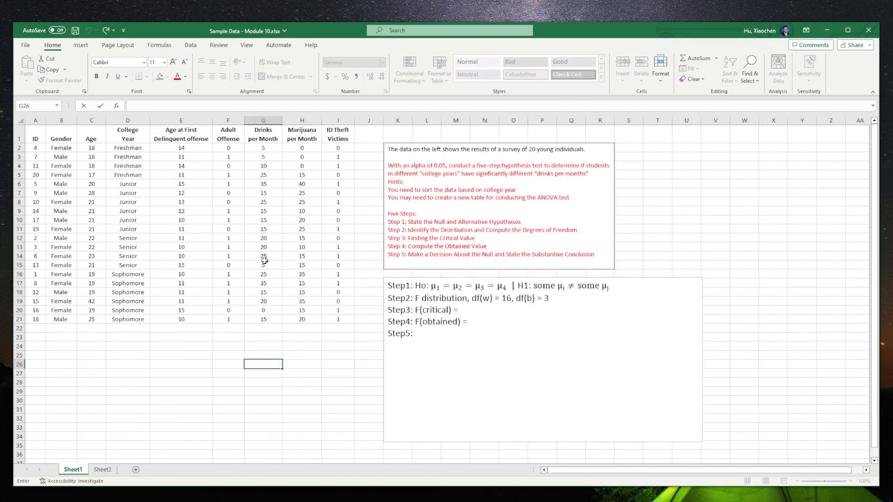
- Return to Sheet2 with the four-column drinks table
{"action": "left_click", "coordinate": [103, 470]}
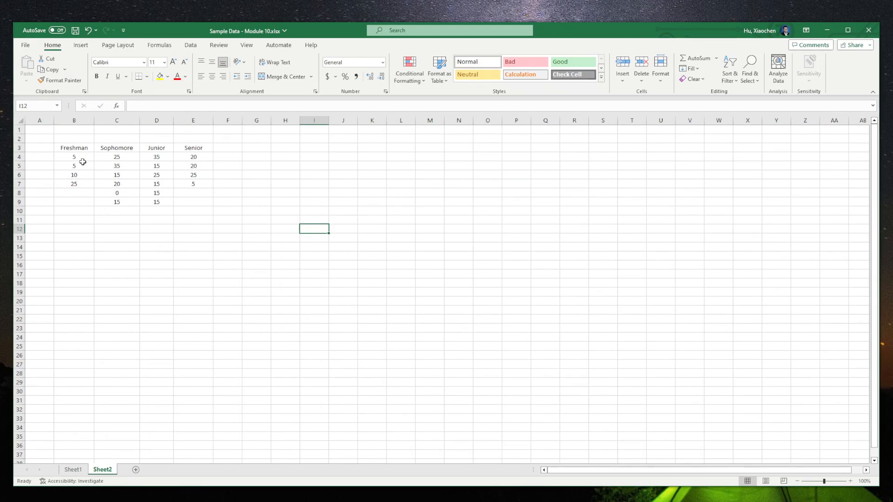
{"action": "mouse_move", "coordinate": [140, 176]}
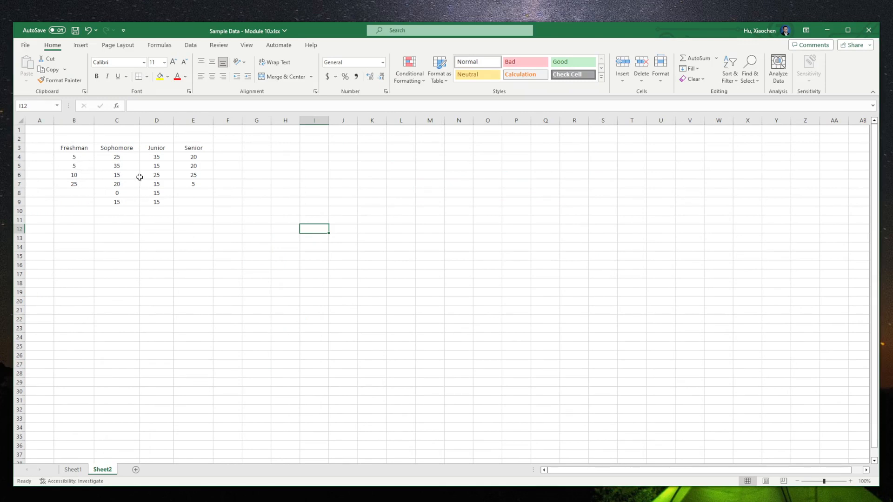
{"action": "mouse_move", "coordinate": [134, 170]}
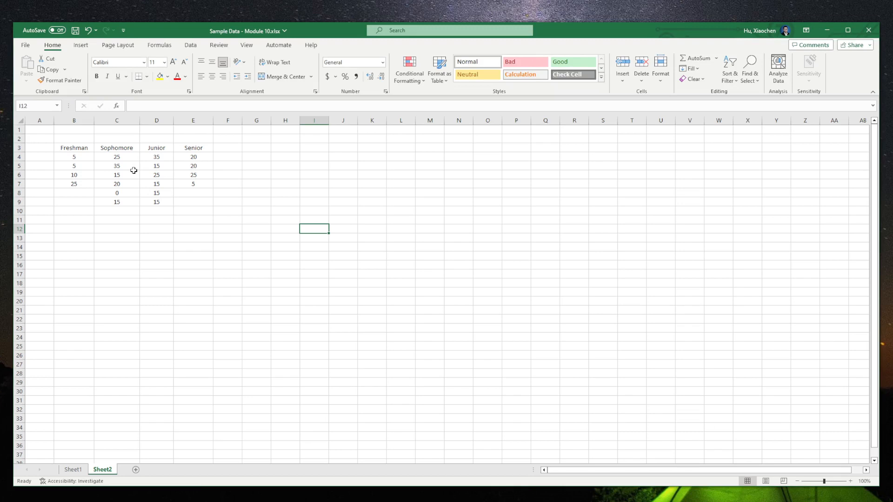
{"action": "mouse_move", "coordinate": [134, 173]}
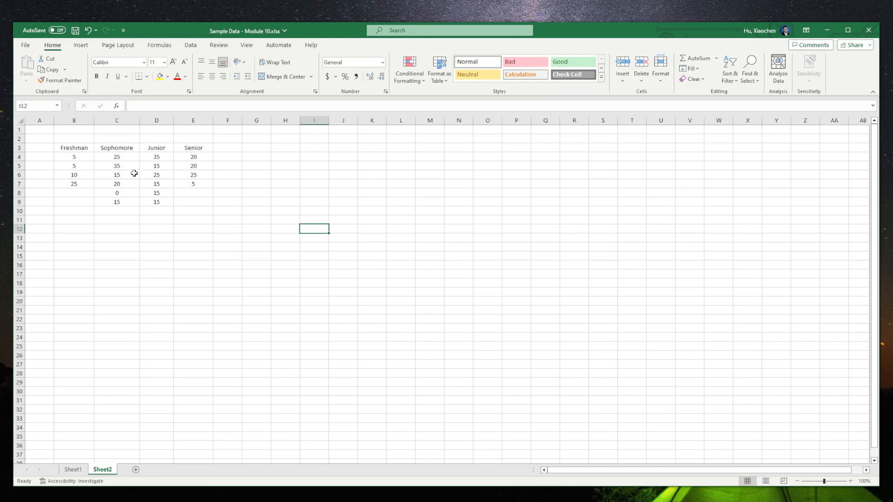
{"action": "mouse_move", "coordinate": [533, 199]}
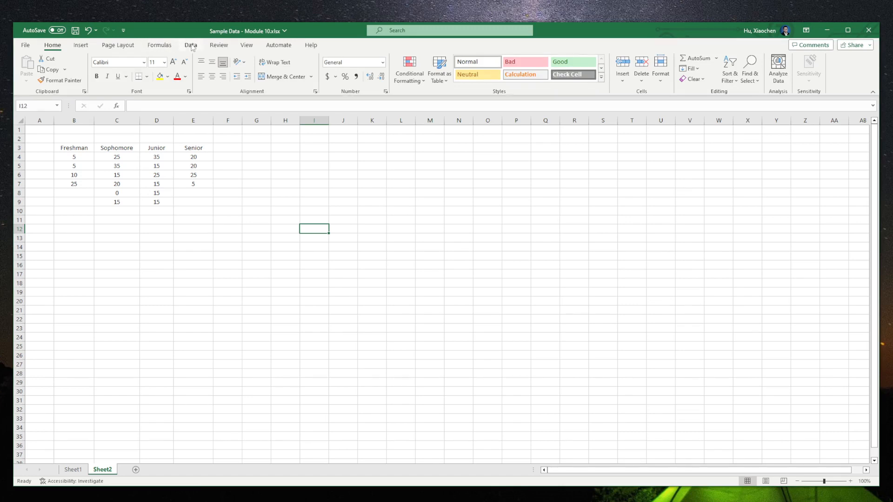
- Run Anova: Single Factor from Data Analysis on B3:E9 with labels in first row, output to a new worksheet
{"action": "left_click", "coordinate": [189, 44]}
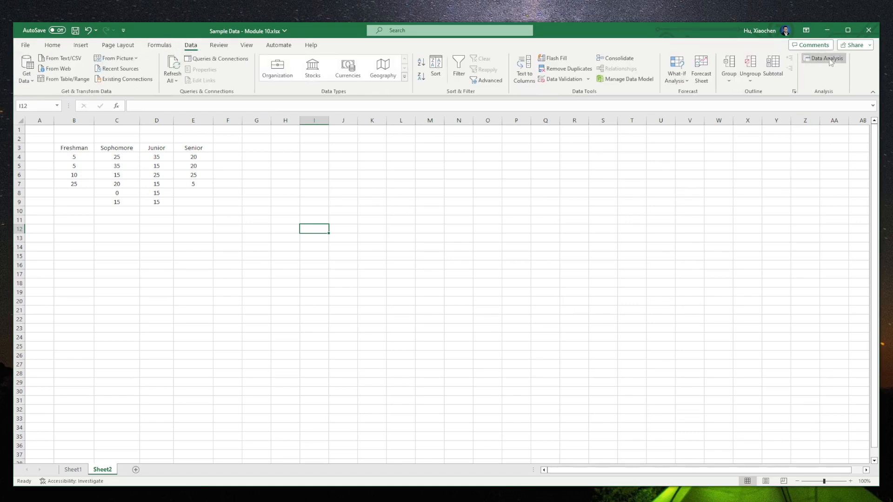
{"action": "left_click", "coordinate": [827, 58]}
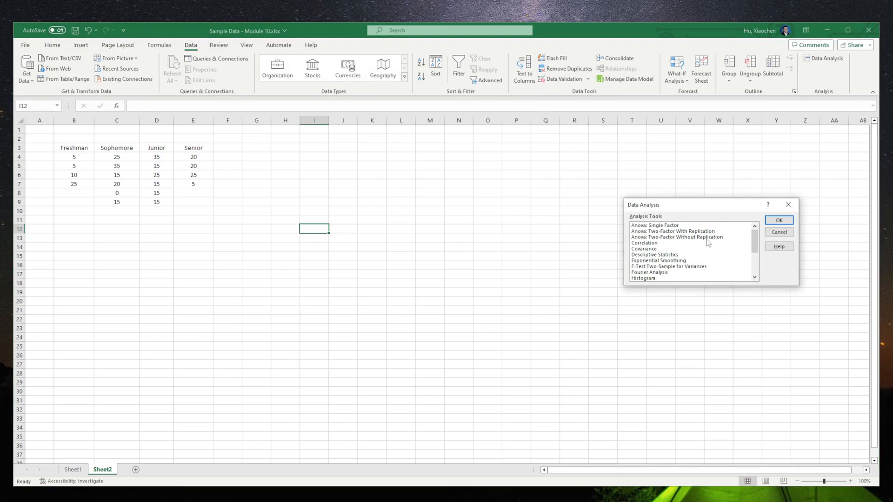
{"action": "left_click", "coordinate": [655, 225]}
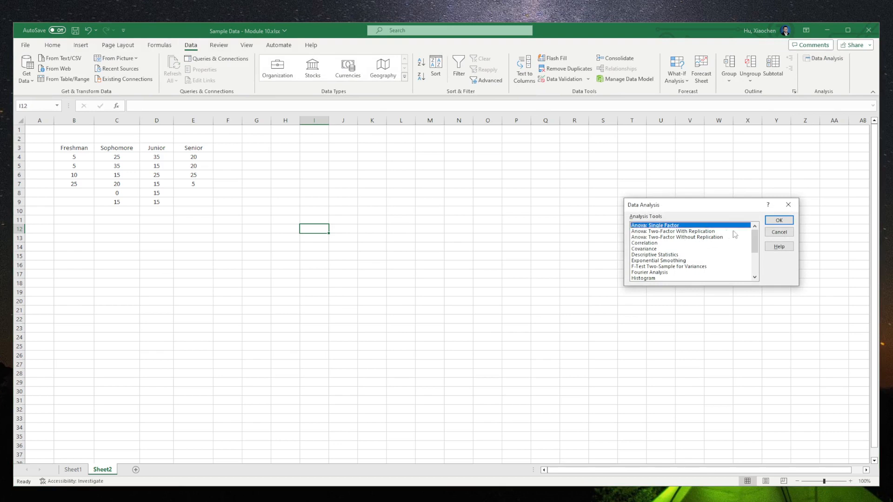
{"action": "left_click", "coordinate": [780, 220]}
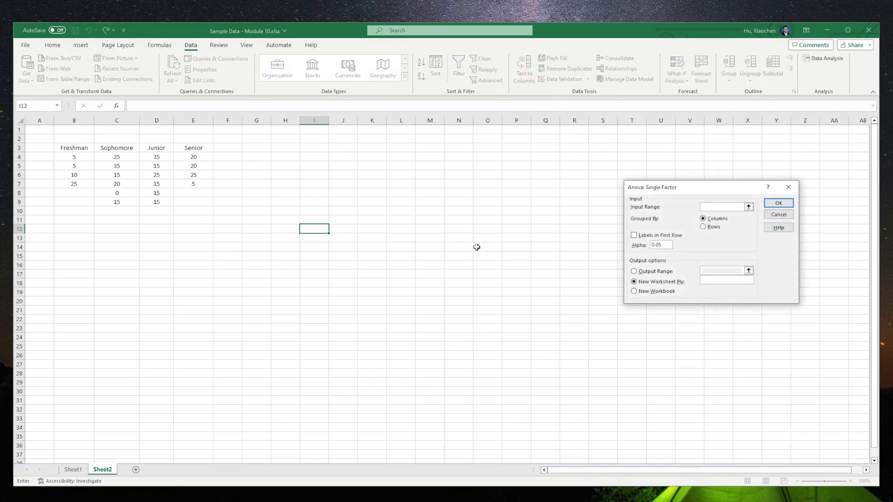
{"action": "mouse_move", "coordinate": [644, 230]}
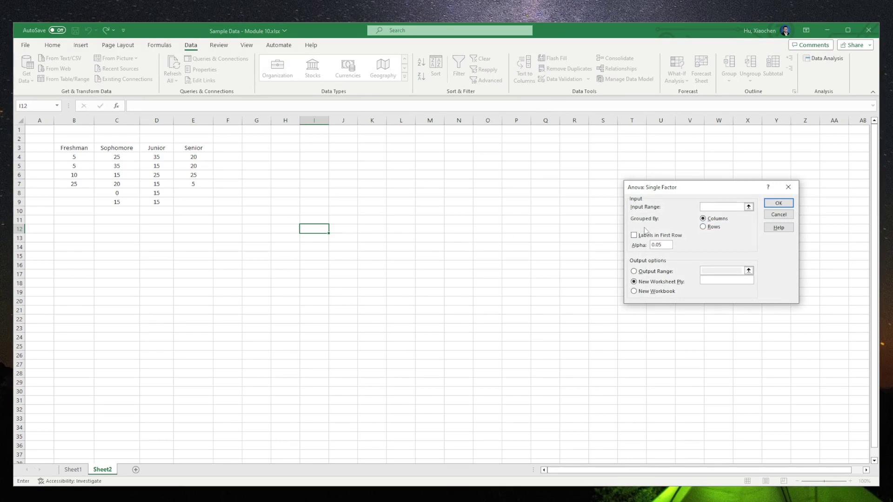
{"action": "mouse_move", "coordinate": [73, 148]}
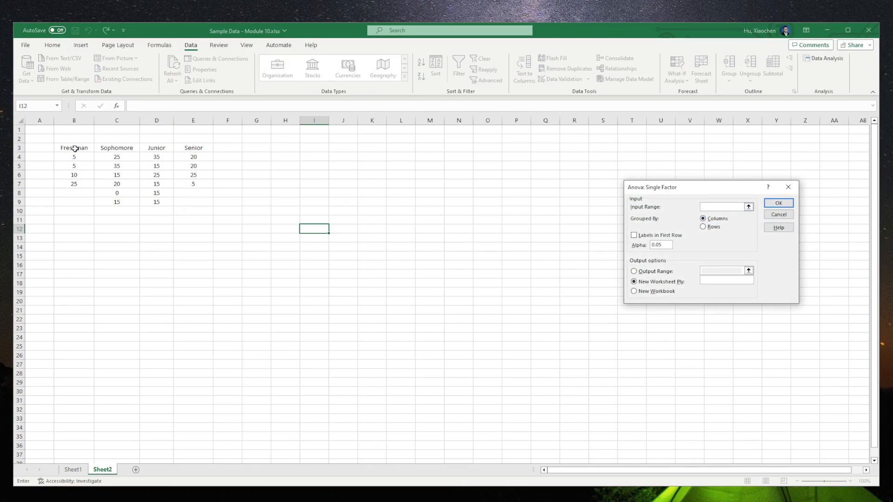
{"action": "left_click_drag", "start_coordinate": [74, 148], "coordinate": [193, 201]}
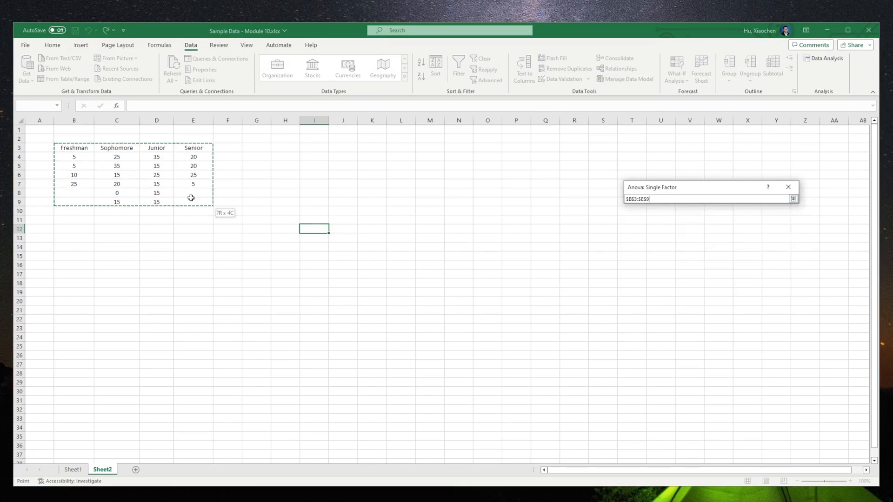
{"action": "left_click", "coordinate": [793, 199]}
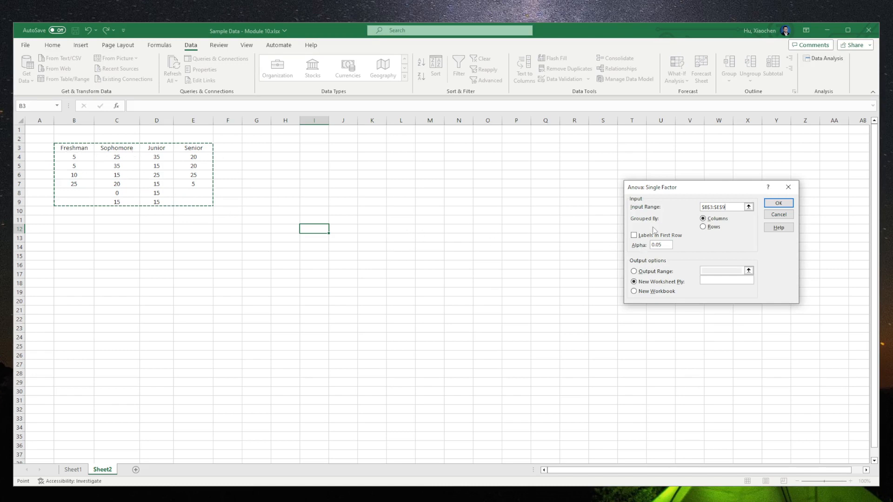
{"action": "mouse_move", "coordinate": [658, 229]}
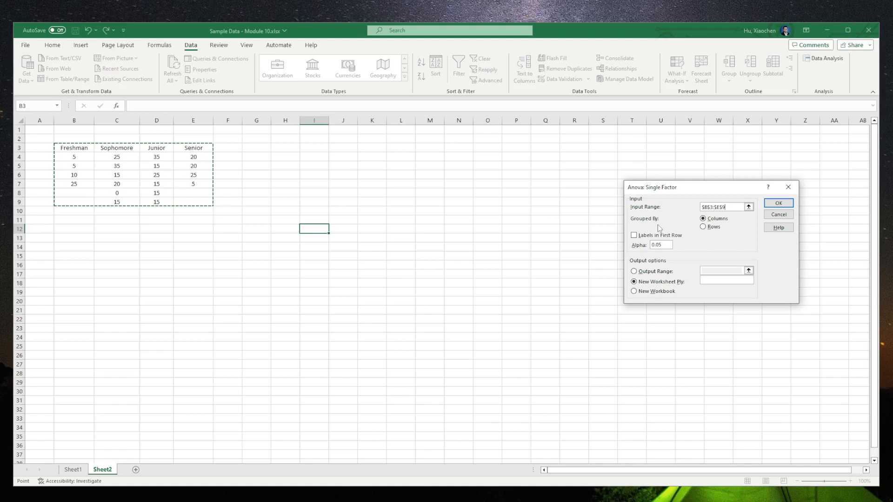
{"action": "left_click", "coordinate": [633, 234]}
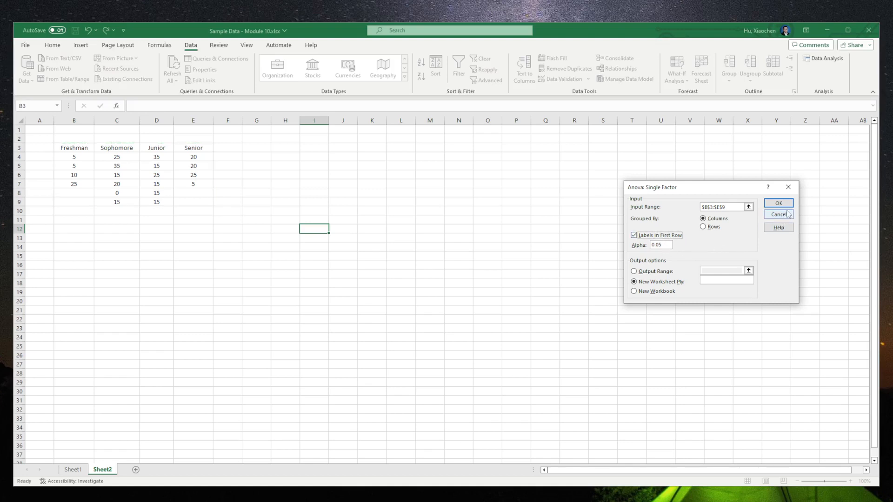
{"action": "left_click", "coordinate": [779, 203]}
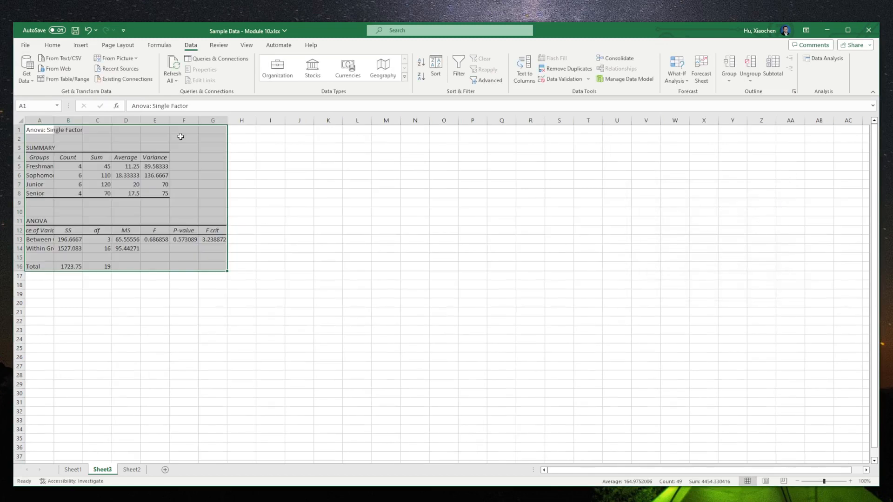
- AutoFit the ANOVA output column widths via Home > Format so names and values are readable
{"action": "left_click", "coordinate": [53, 45]}
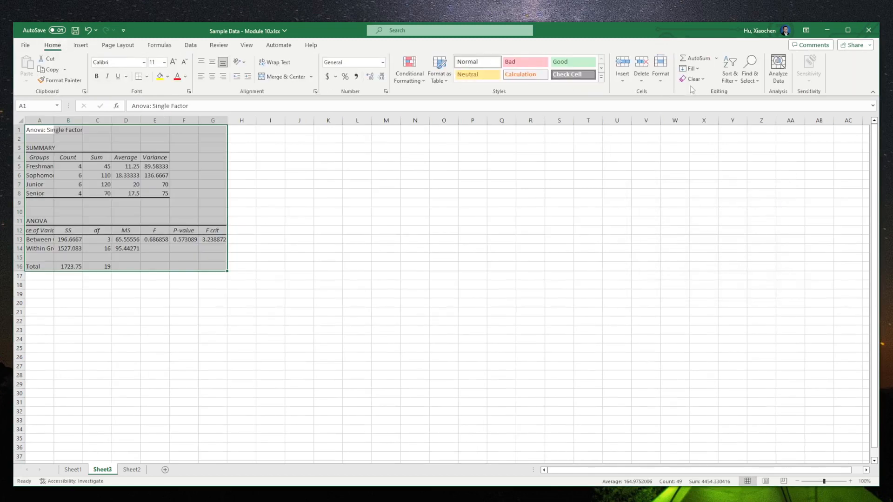
{"action": "left_click", "coordinate": [660, 67]}
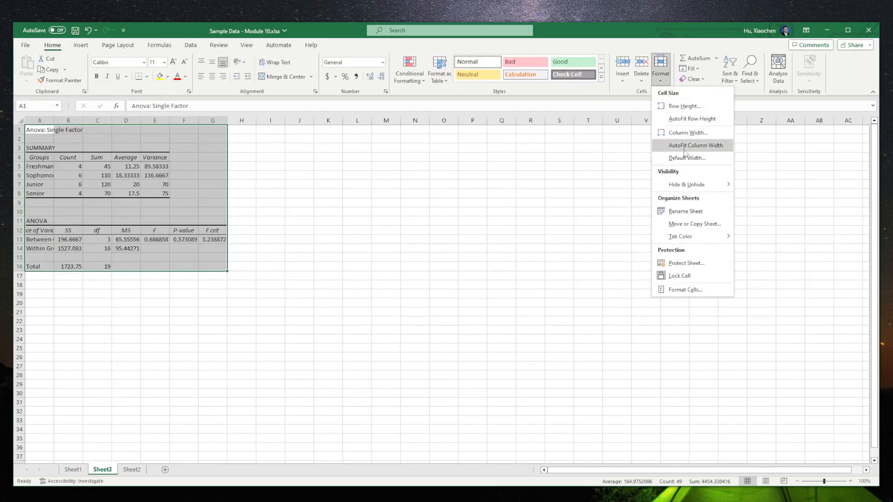
{"action": "left_click", "coordinate": [692, 145]}
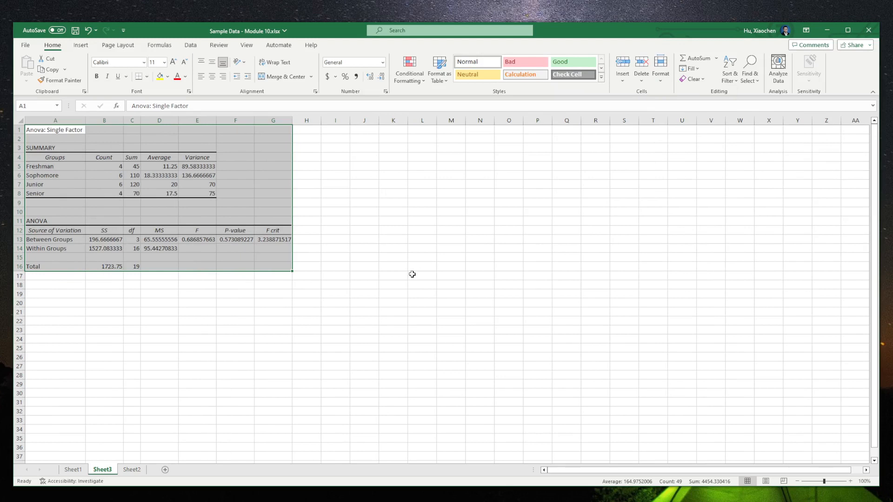
{"action": "left_click", "coordinate": [335, 267]}
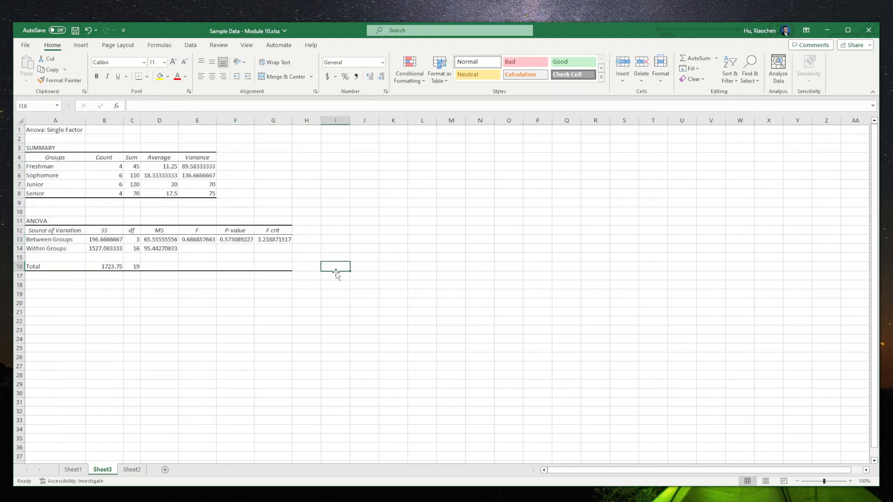
{"action": "left_click", "coordinate": [306, 277]}
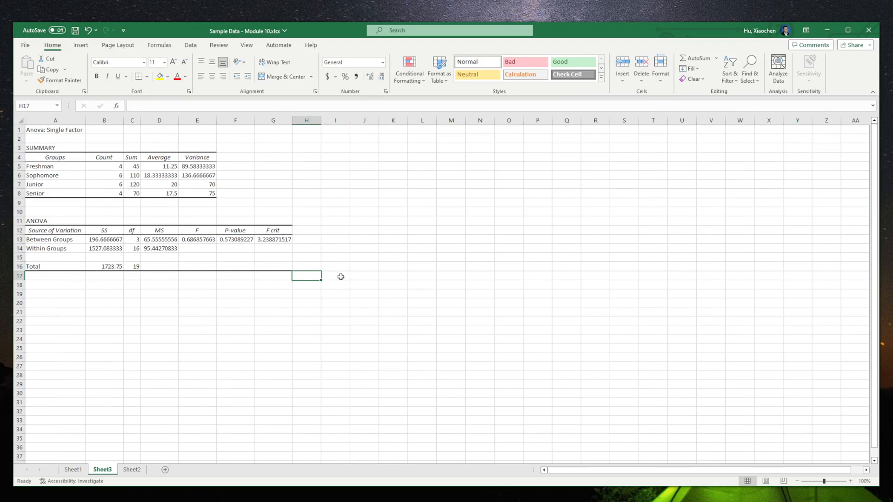
{"action": "mouse_move", "coordinate": [302, 190]}
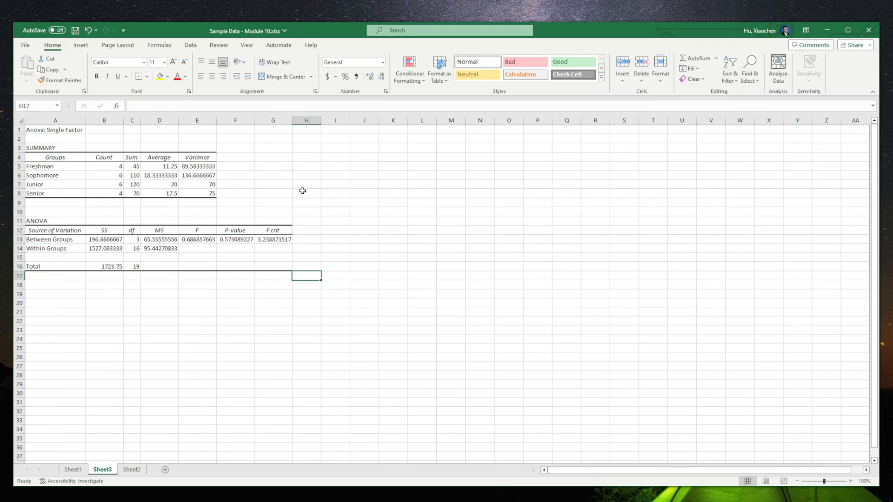
{"action": "mouse_move", "coordinate": [160, 168]}
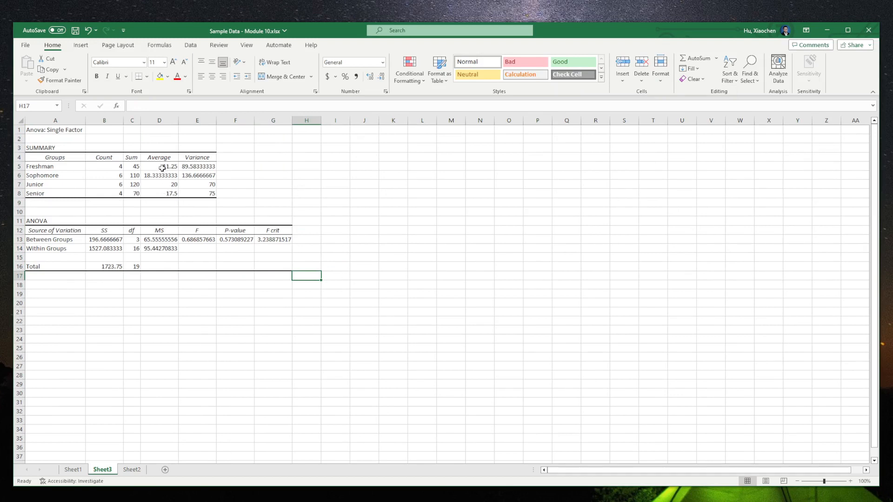
{"action": "left_click", "coordinate": [159, 166]}
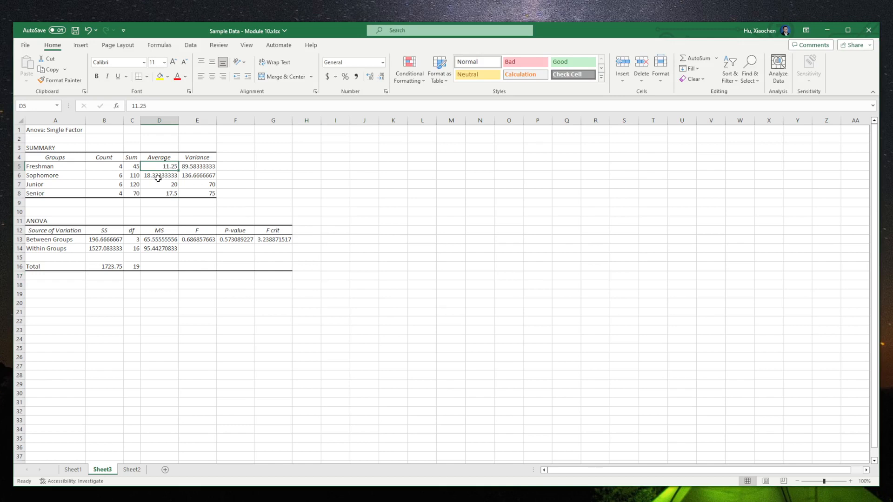
{"action": "left_click", "coordinate": [159, 175]}
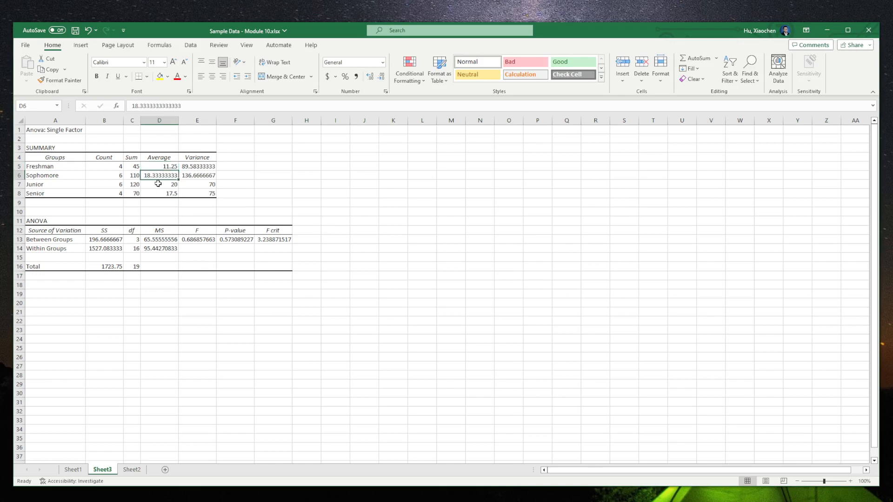
{"action": "left_click", "coordinate": [158, 185]}
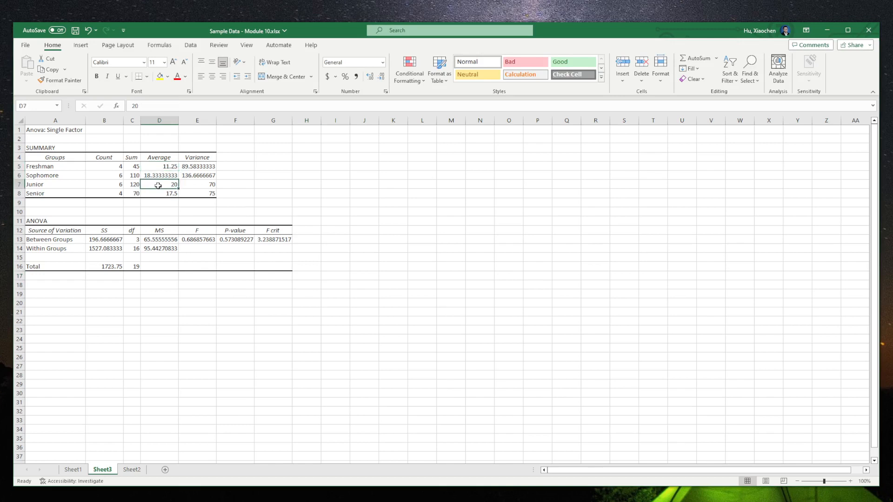
{"action": "left_click", "coordinate": [159, 193]}
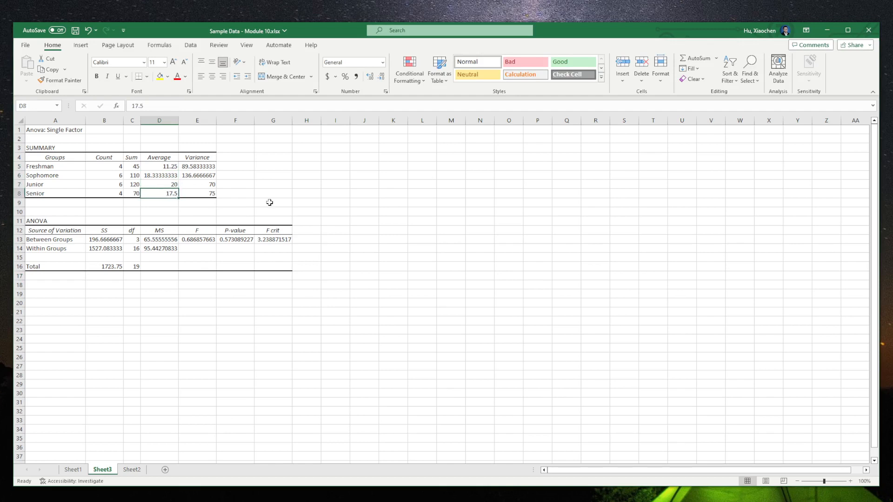
{"action": "left_click", "coordinate": [274, 175]}
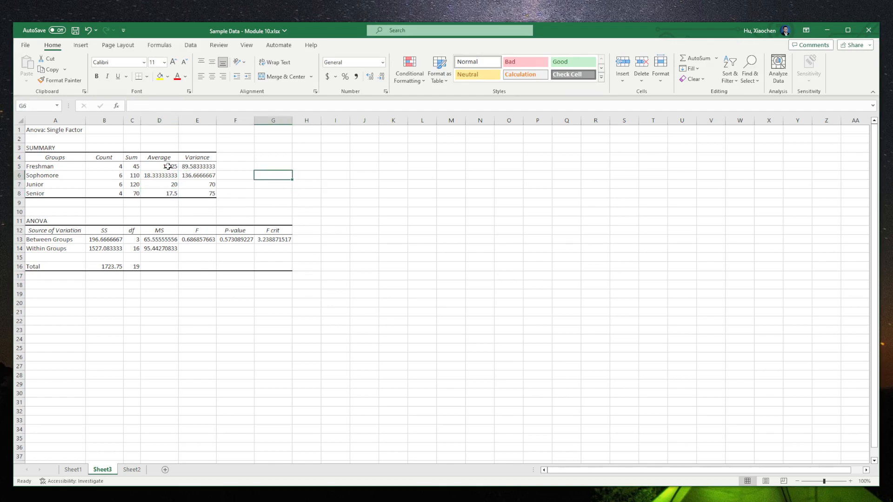
{"action": "left_click", "coordinate": [159, 165]}
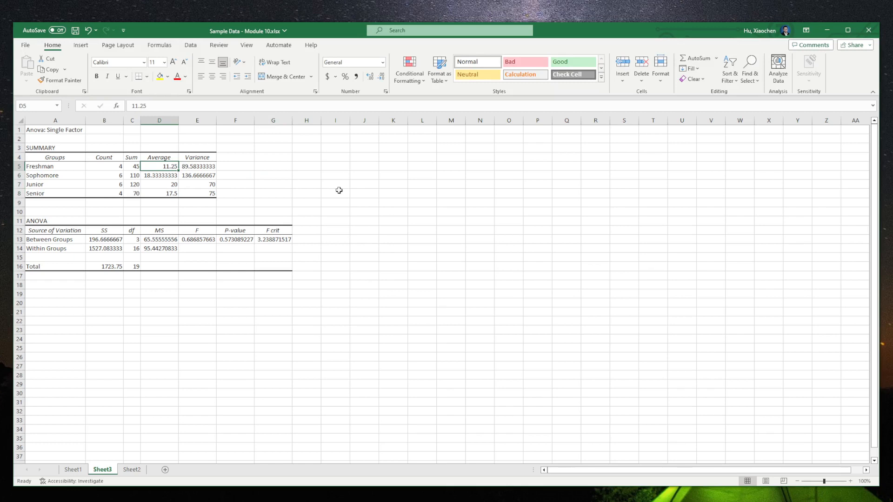
{"action": "mouse_move", "coordinate": [311, 193]}
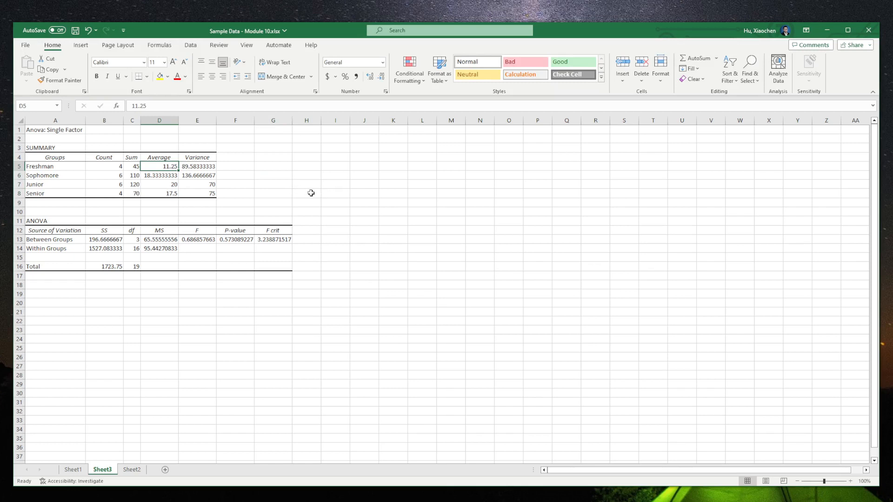
{"action": "left_click", "coordinate": [306, 194]}
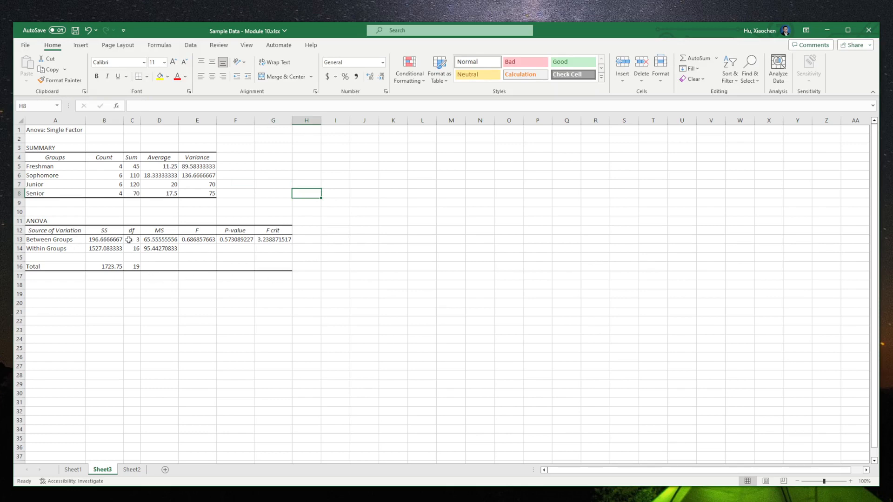
- Compare the ANOVA degrees of freedom (3 between, 16 within) on Sheet3 with the Step 2 answer on Sheet1
{"action": "left_click", "coordinate": [73, 468]}
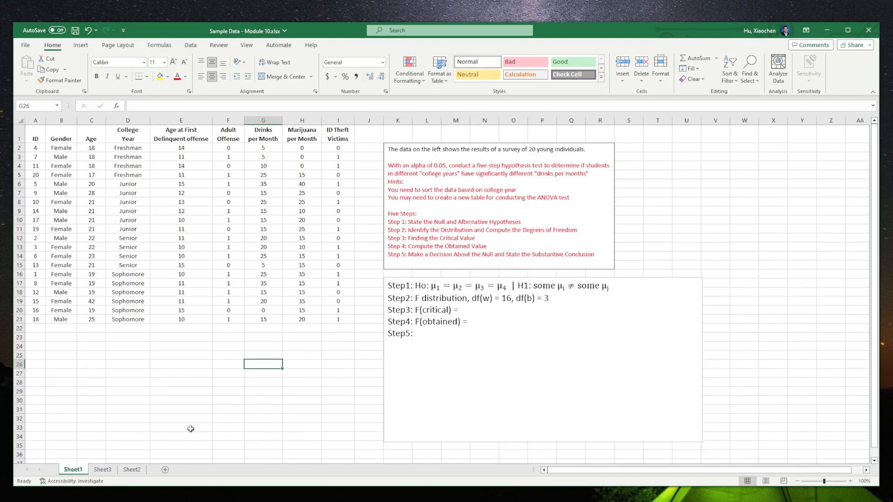
{"action": "left_click", "coordinate": [101, 469]}
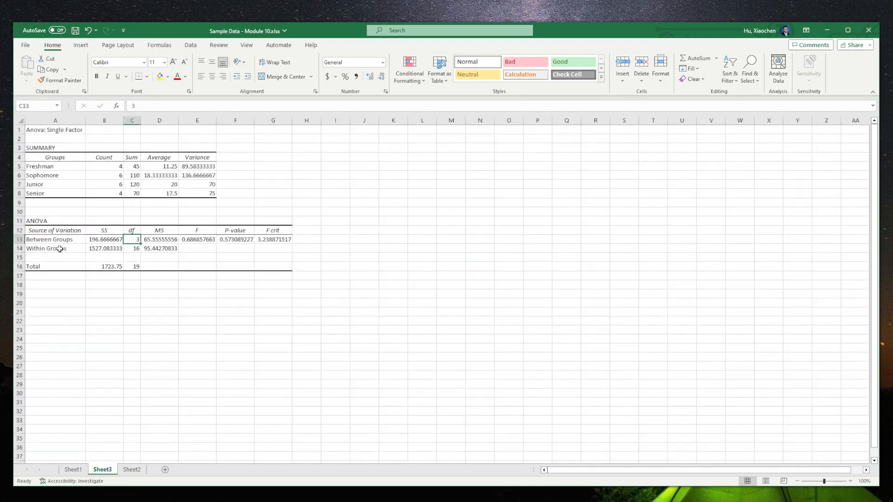
{"action": "left_click", "coordinate": [132, 248]}
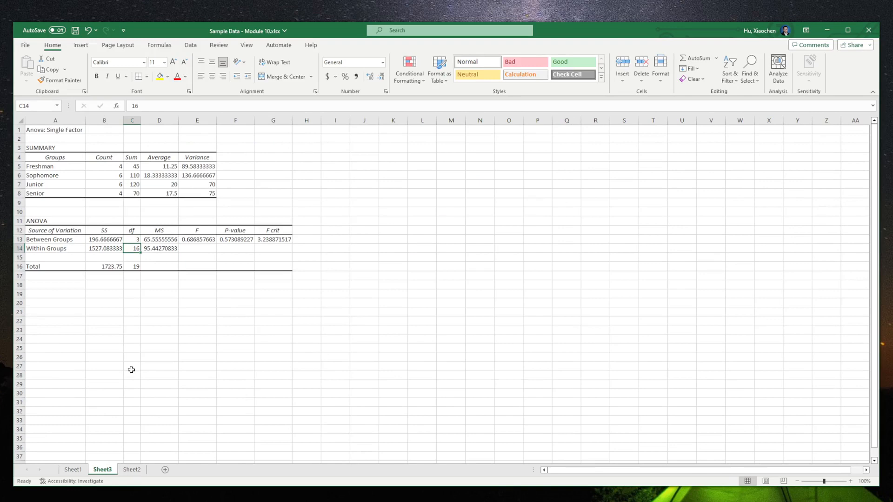
{"action": "left_click", "coordinate": [71, 470]}
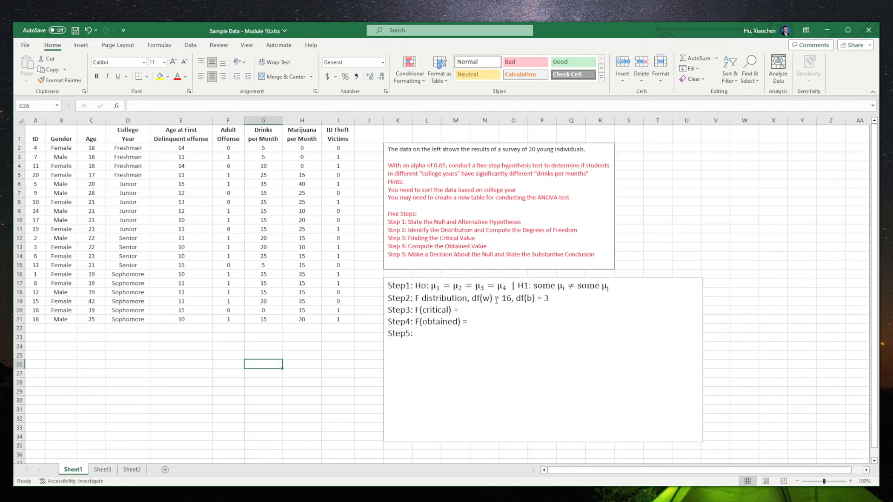
{"action": "left_click", "coordinate": [264, 400]}
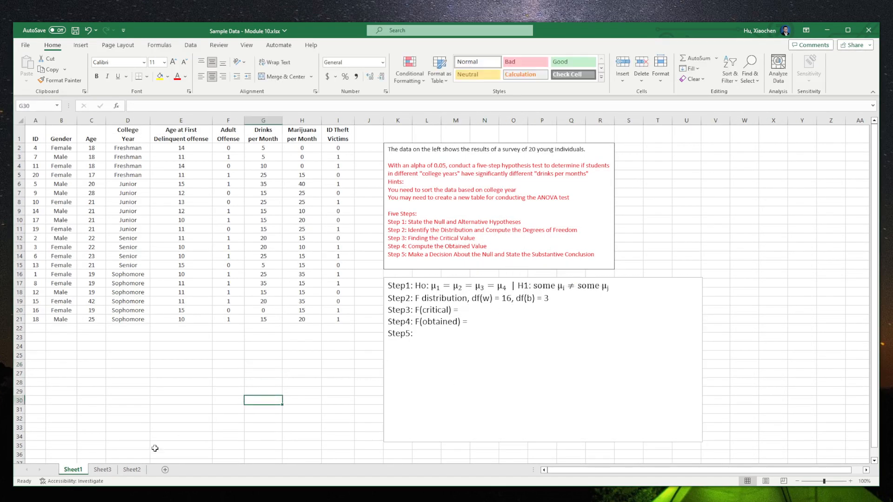
{"action": "left_click", "coordinate": [102, 469]}
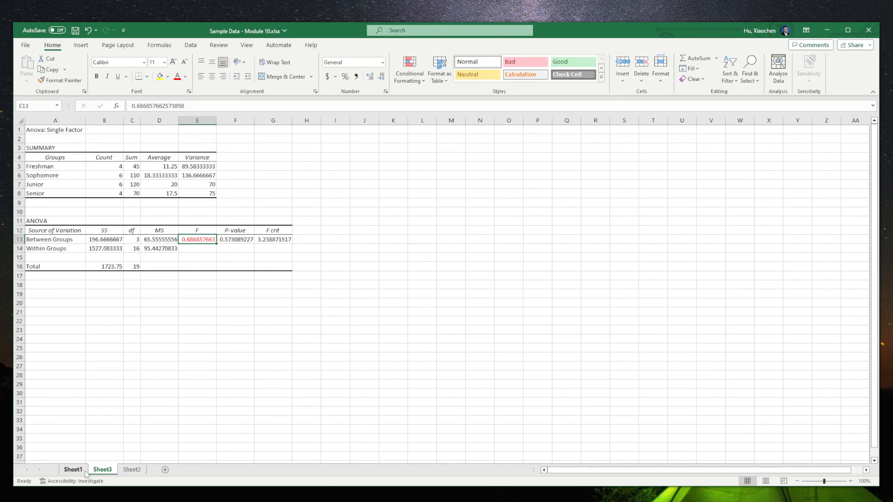
- Fill in F(obtained) = 0.68 and F(critical) = 3.239 in the steps text box, reading F crit from the ANOVA output
{"action": "left_click", "coordinate": [72, 470]}
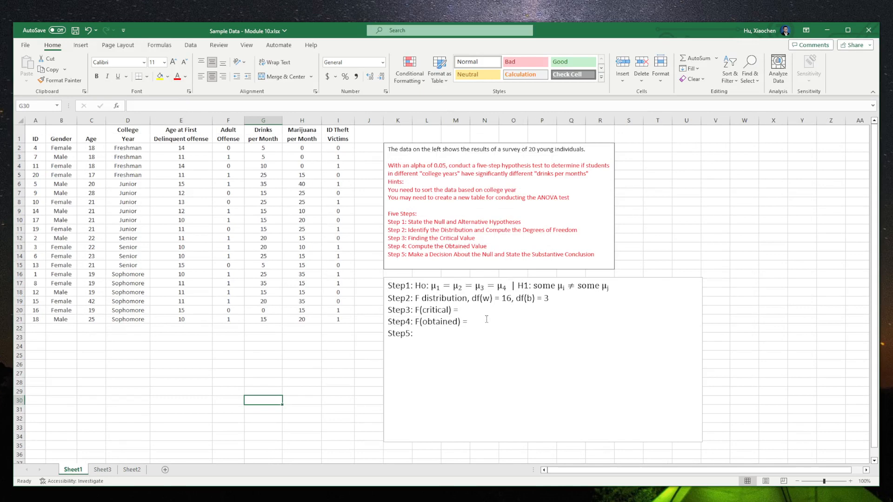
{"action": "type", "text": "0.6"}
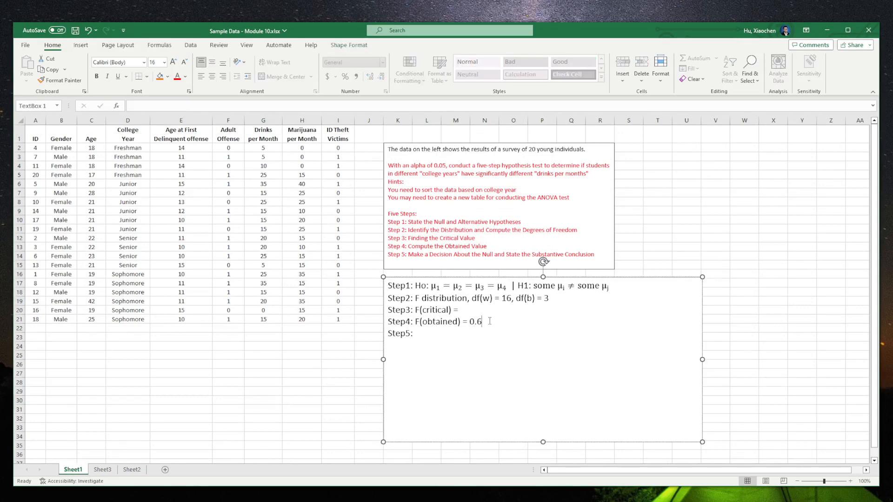
{"action": "left_click", "coordinate": [103, 470]}
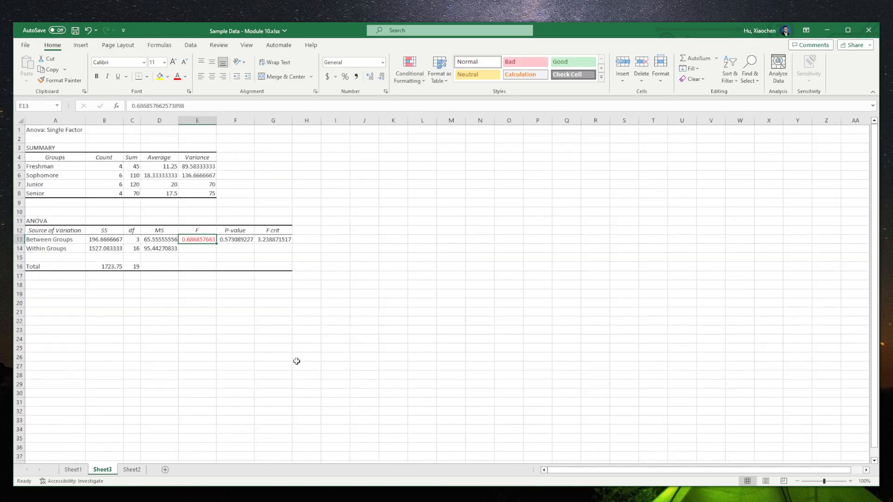
{"action": "left_click", "coordinate": [274, 239]}
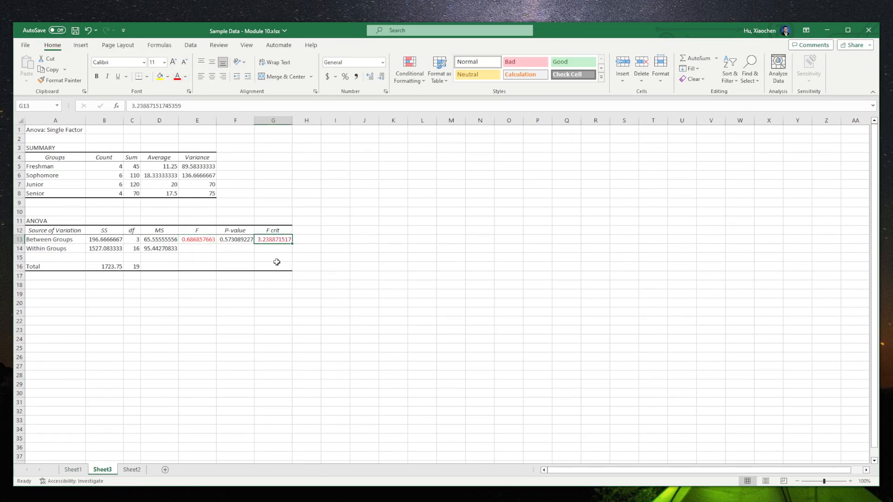
{"action": "mouse_move", "coordinate": [219, 355]}
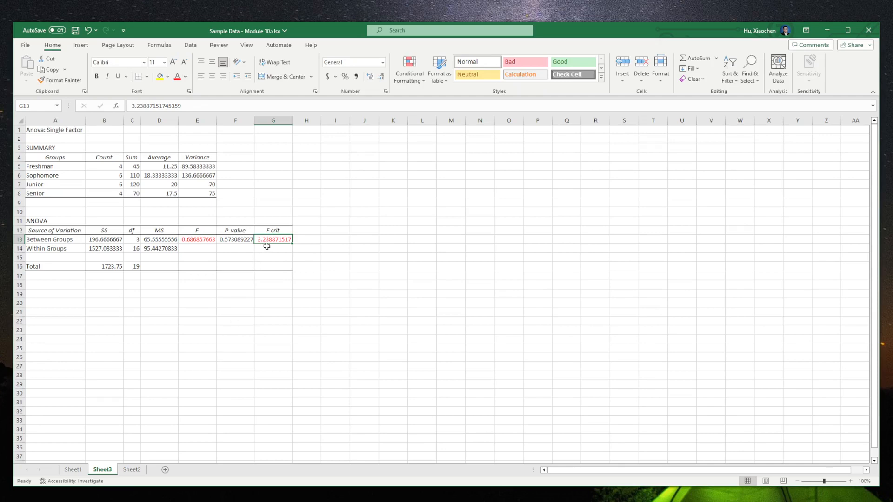
{"action": "left_click", "coordinate": [72, 469]}
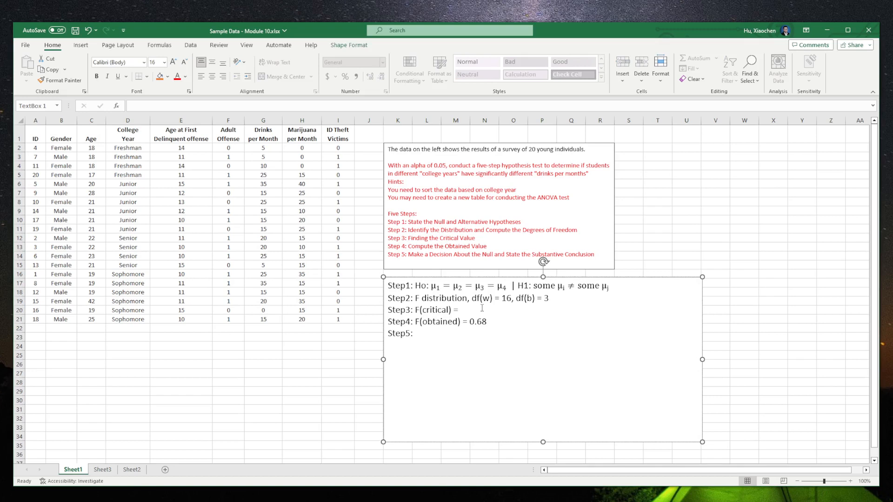
{"action": "type", "text": "3.23"}
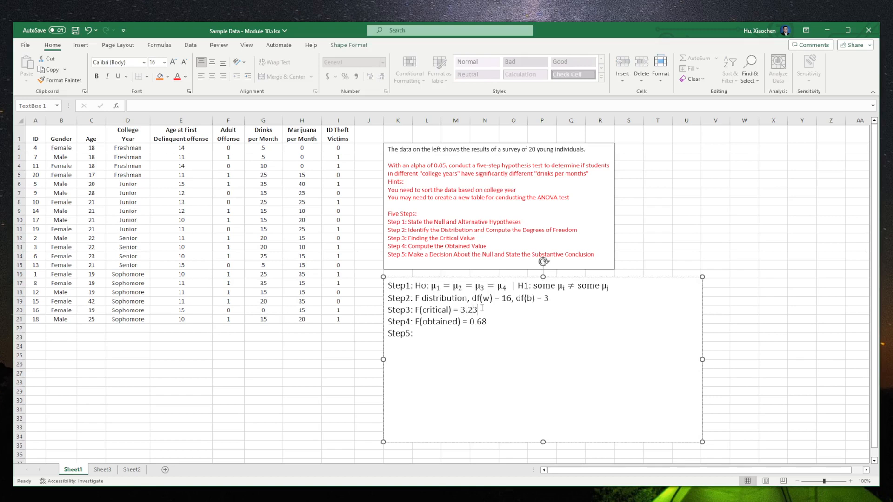
{"action": "type", "text": "9"}
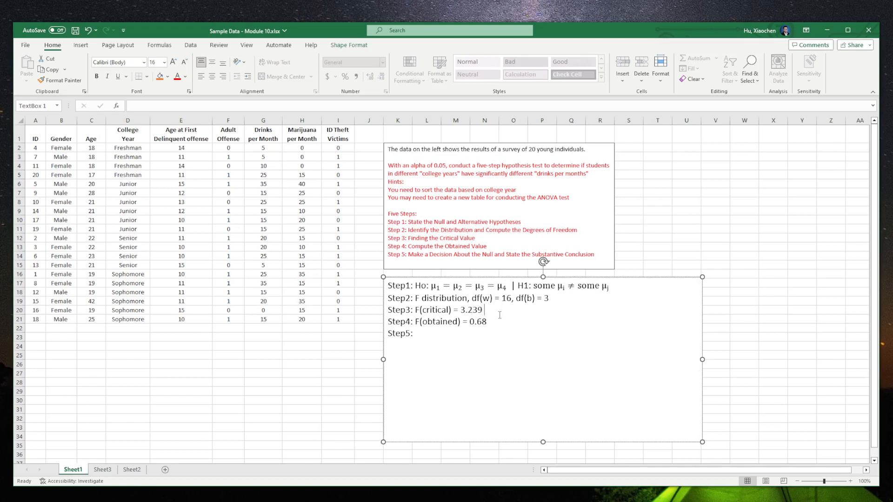
- Write Step 5: 'F(obtained) < F(critical). We accept the Ho' and return to the ANOVA sheet
{"action": "left_click", "coordinate": [102, 470]}
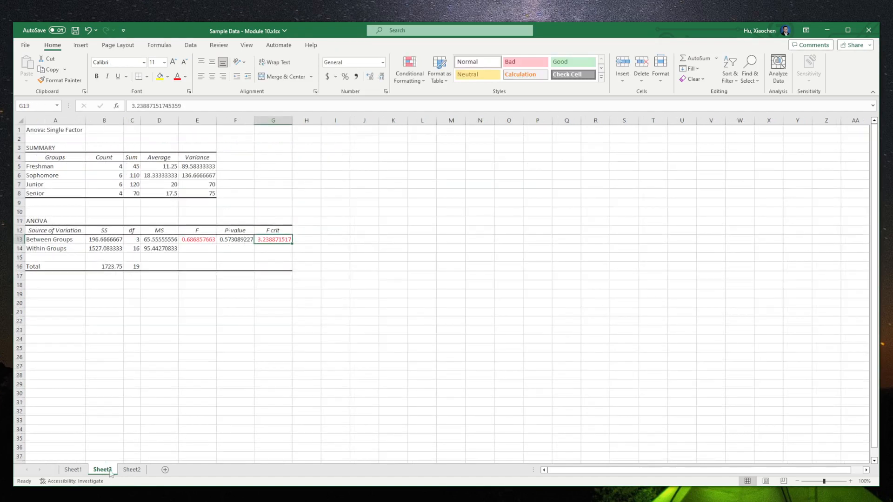
{"action": "left_click", "coordinate": [73, 469]}
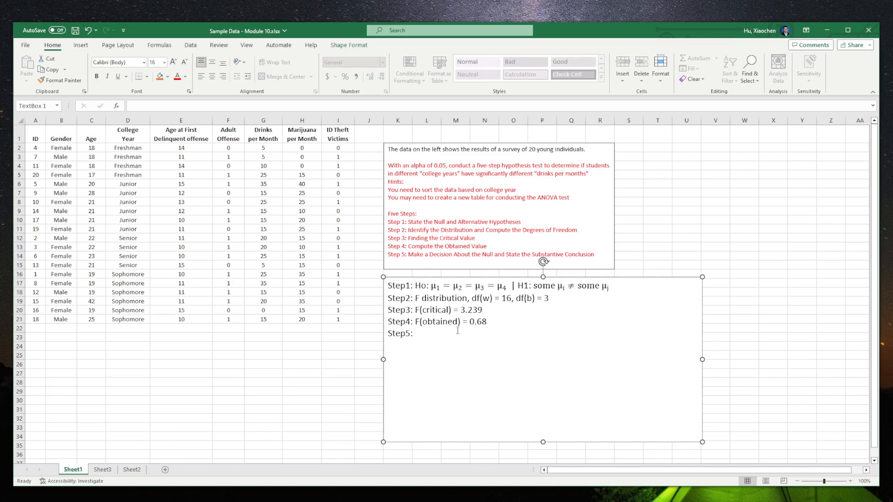
{"action": "type", "text": "F(ob"}
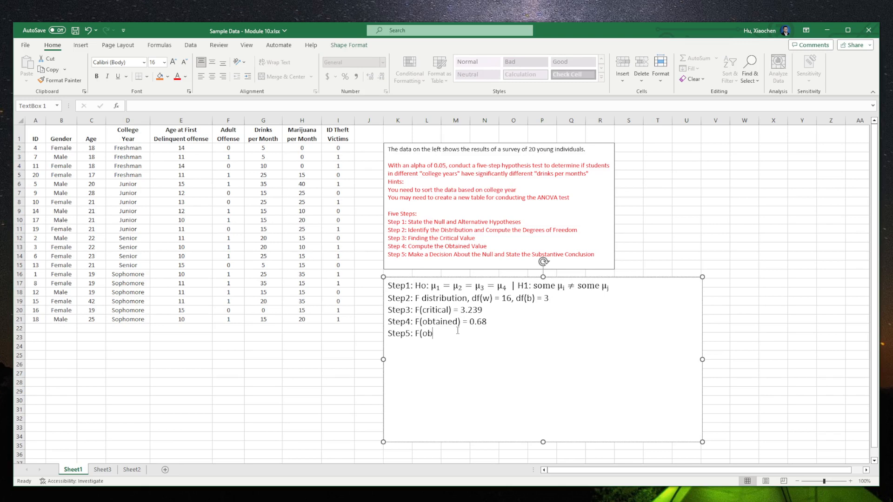
{"action": "type", "text": "tained)"}
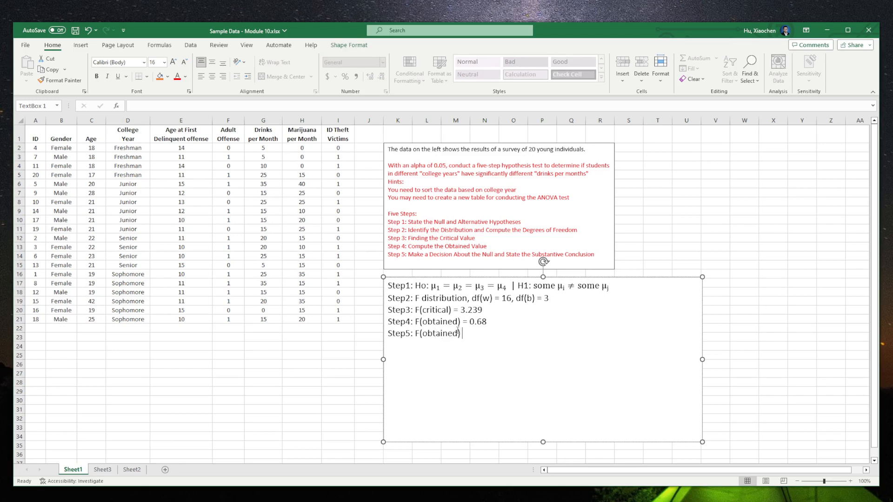
{"action": "type", "text": "< F"}
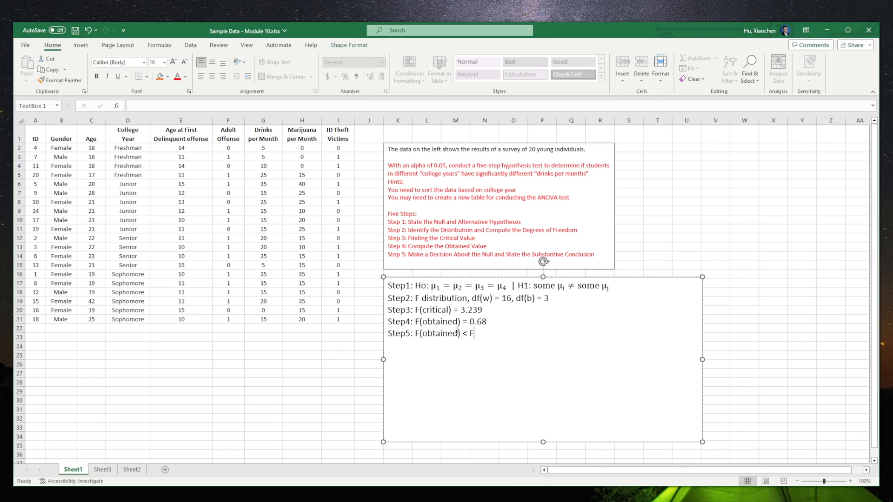
{"action": "type", "text": "crit"}
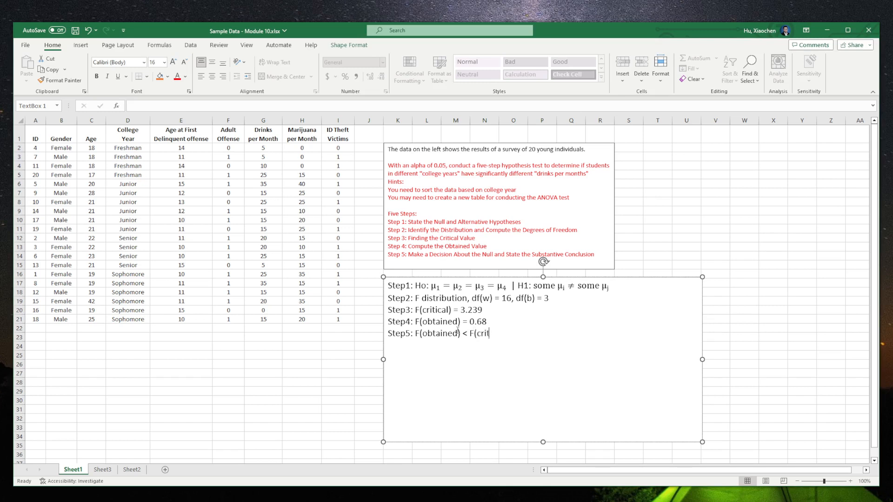
{"action": "type", "text": "ical)."}
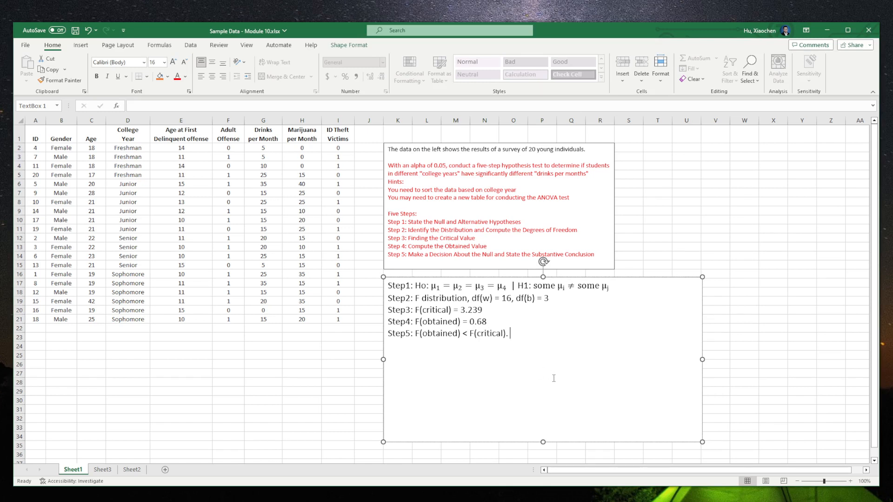
{"action": "type", "text": "We"}
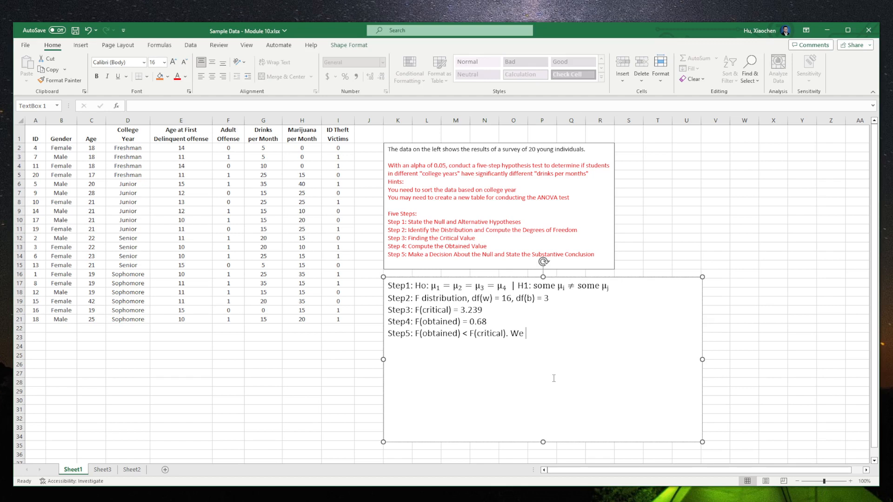
{"action": "type", "text": "accept the"}
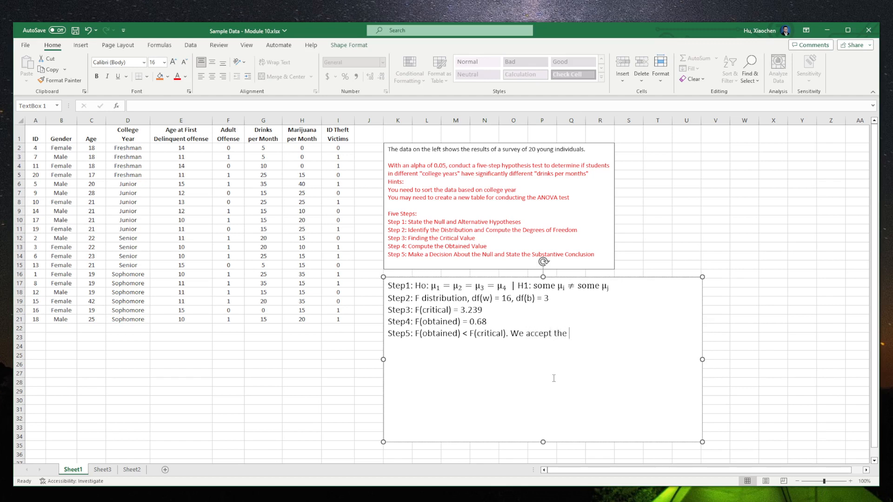
{"action": "type", "text": "Ho."}
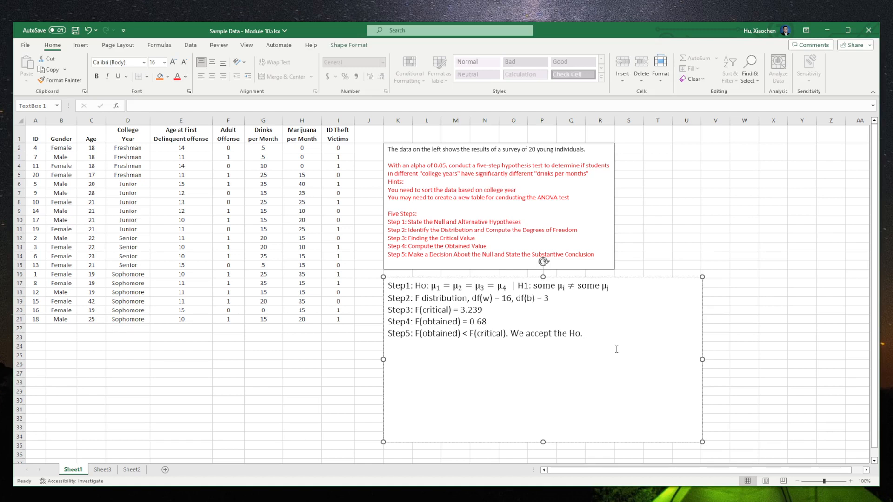
{"action": "left_click", "coordinate": [103, 469]}
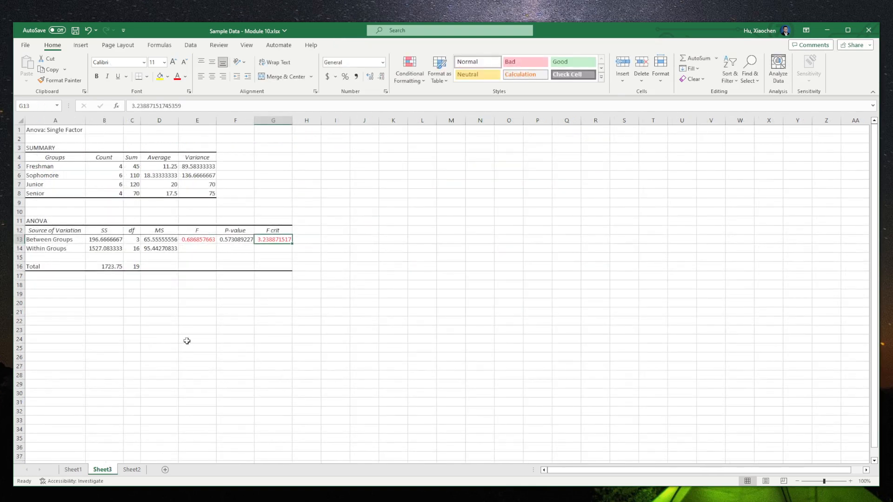
- Enter 0.05 as the alpha value beneath the Between Groups P-value of 0.573 for comparison
{"action": "left_click", "coordinate": [160, 166]}
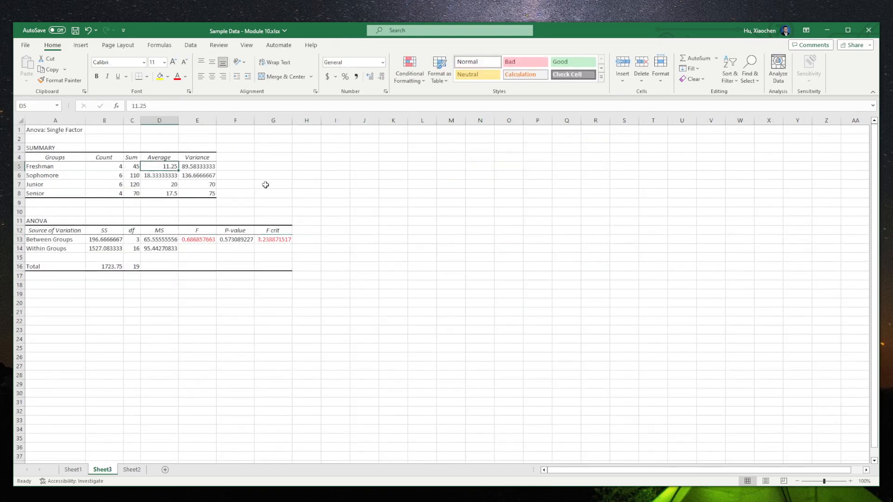
{"action": "mouse_move", "coordinate": [291, 188]}
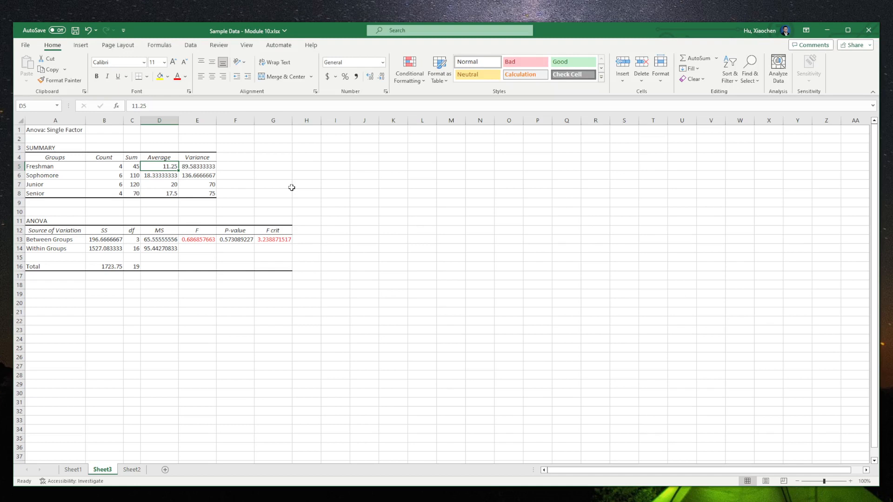
{"action": "mouse_move", "coordinate": [327, 206]}
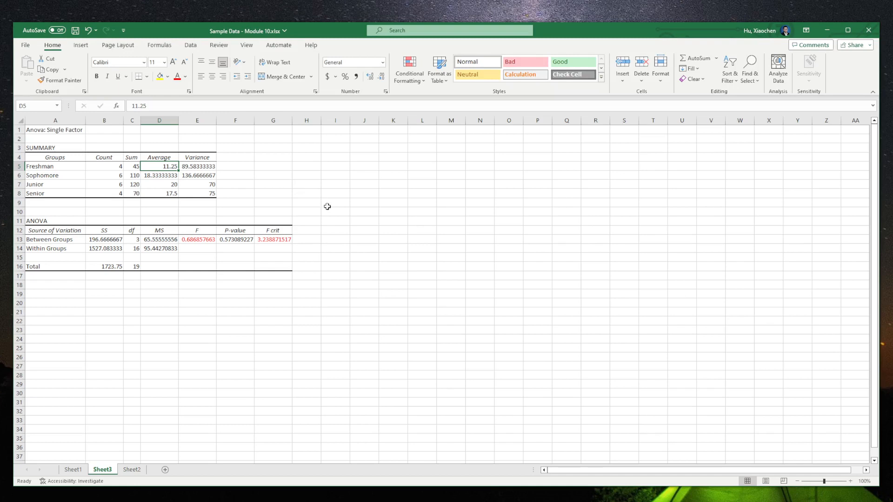
{"action": "mouse_move", "coordinate": [359, 237]}
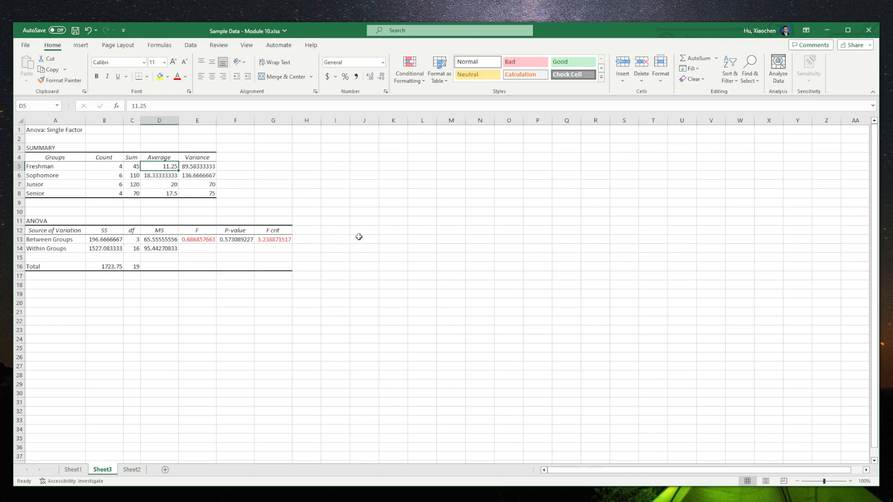
{"action": "mouse_move", "coordinate": [245, 263]}
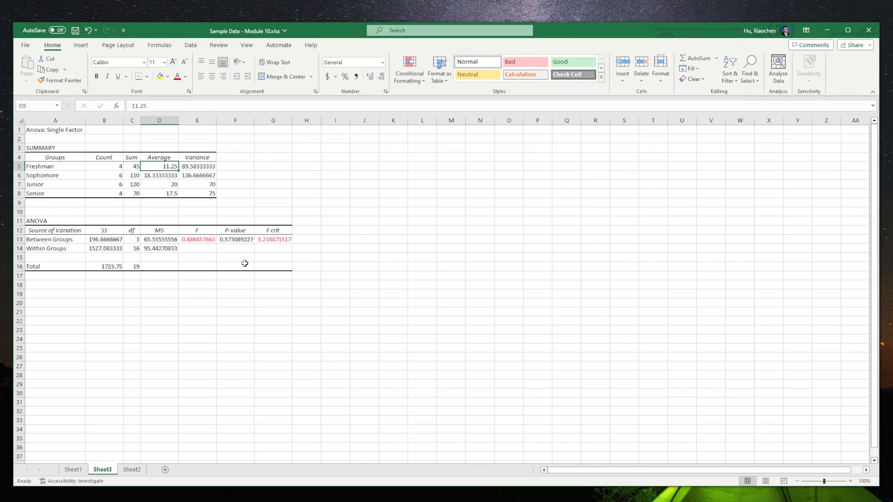
{"action": "left_click", "coordinate": [236, 212]}
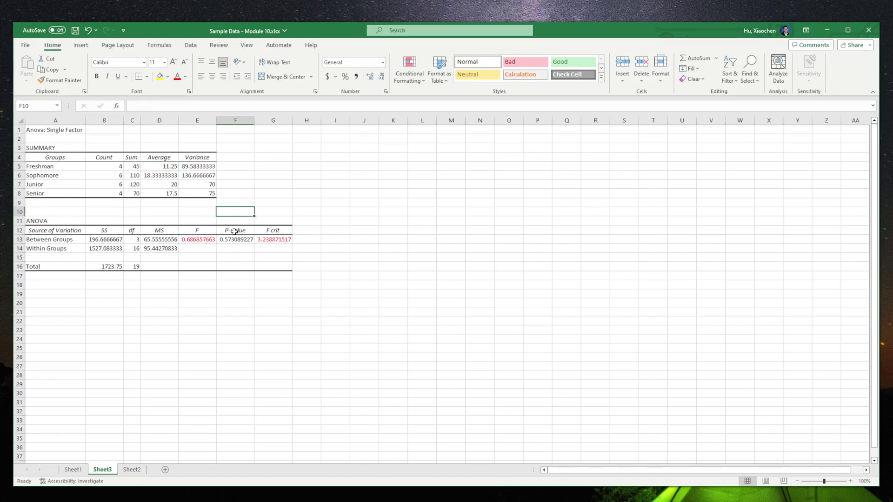
{"action": "left_click", "coordinate": [235, 257]}
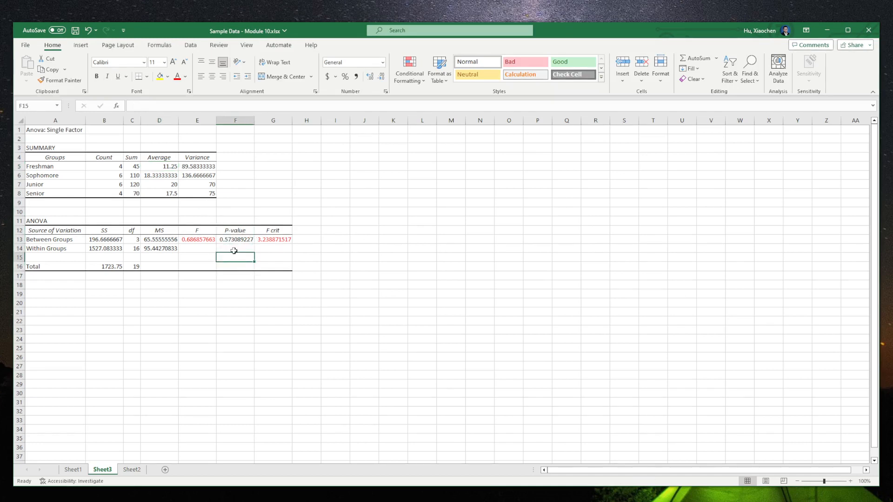
{"action": "mouse_move", "coordinate": [407, 274]}
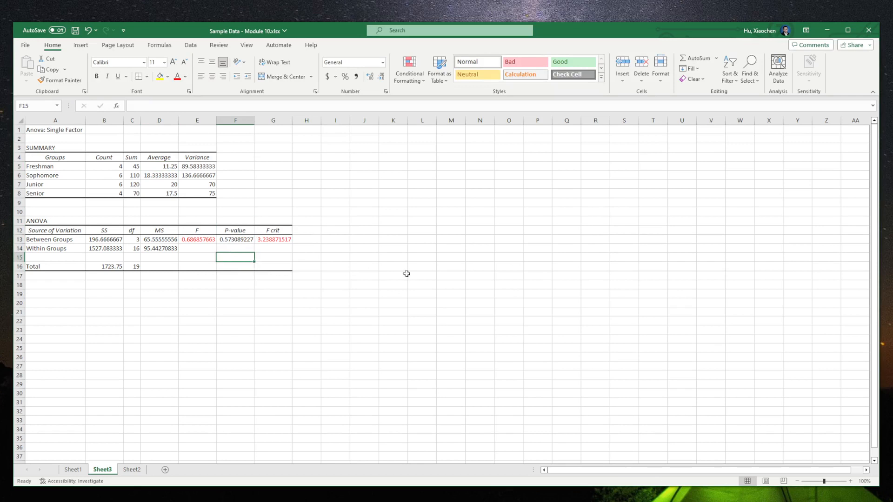
{"action": "type", "text": "0.05"}
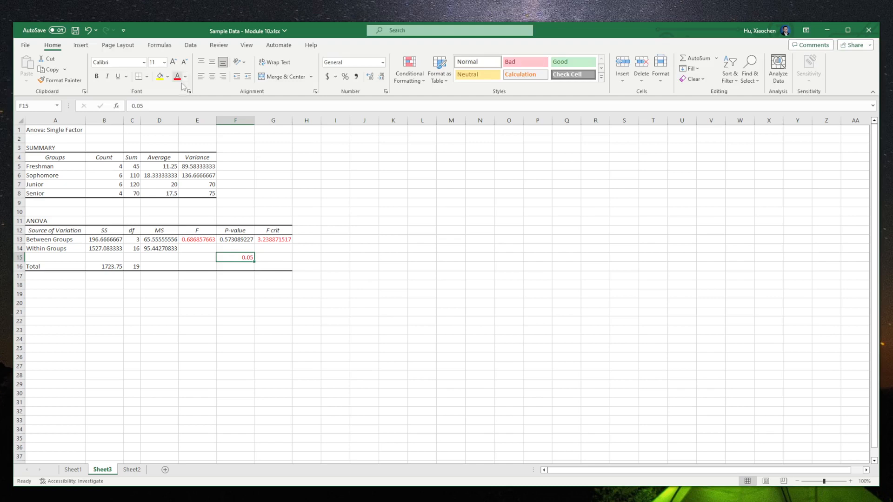
{"action": "left_click", "coordinate": [236, 294]}
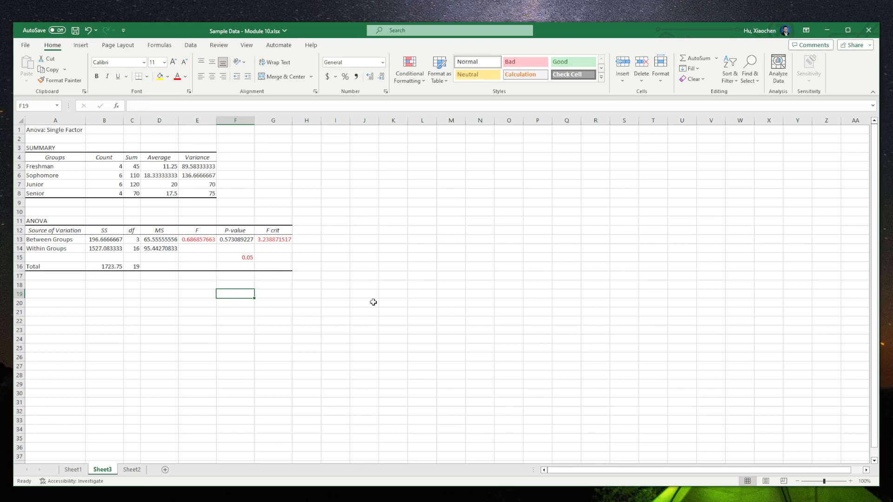
{"action": "left_click", "coordinate": [236, 240]}
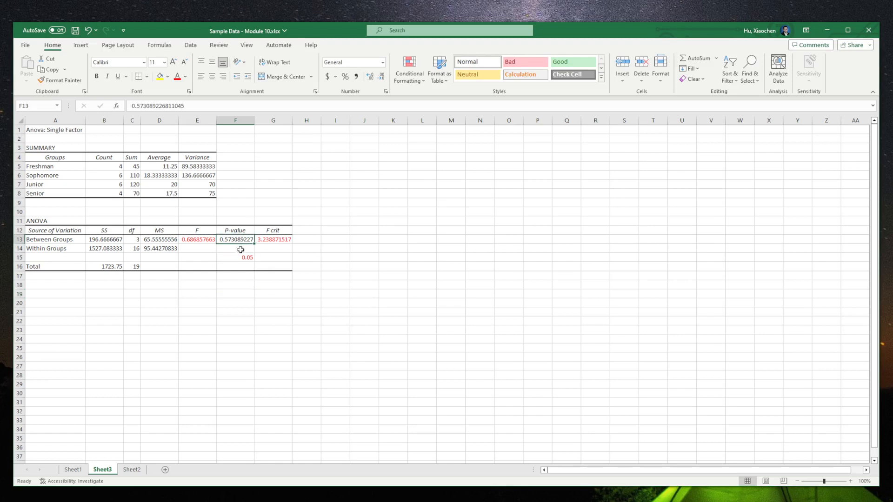
{"action": "left_click", "coordinate": [235, 257]}
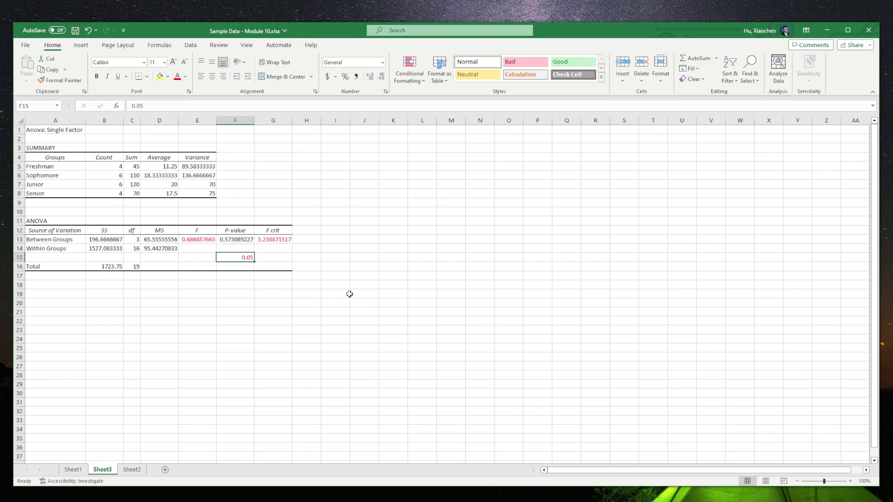
{"action": "mouse_move", "coordinate": [172, 382]}
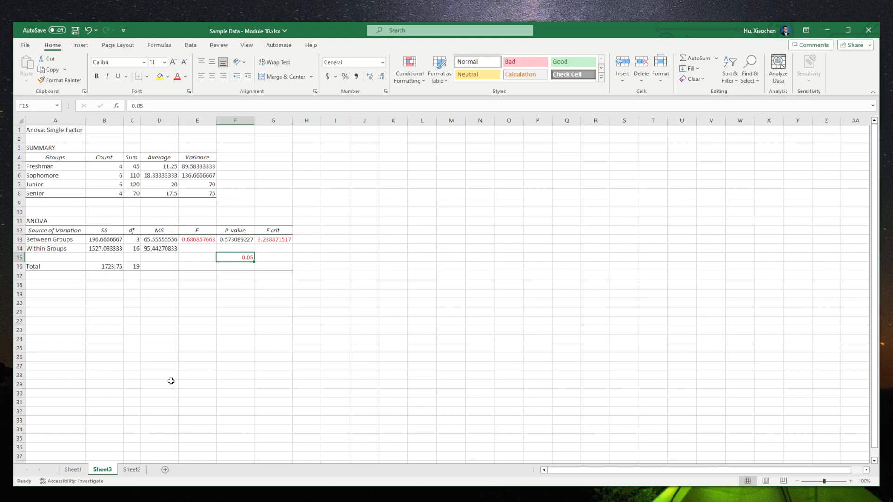
{"action": "mouse_move", "coordinate": [181, 375]}
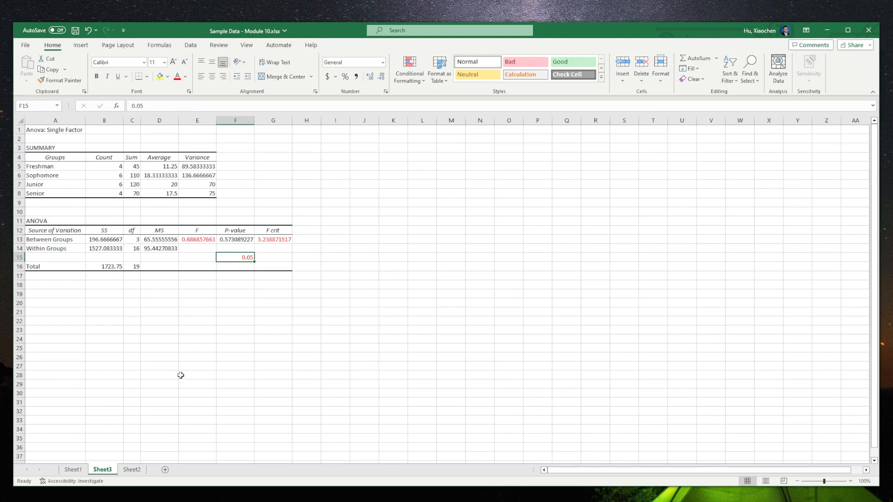
{"action": "mouse_move", "coordinate": [98, 469]}
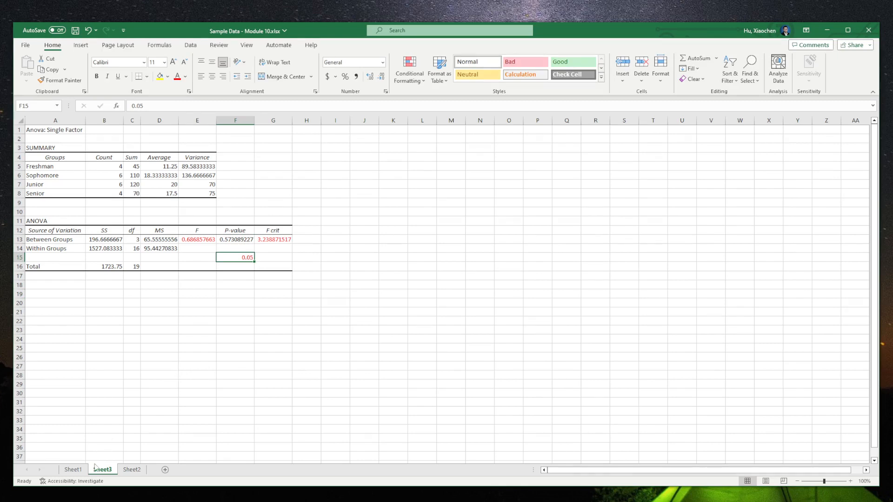
{"action": "left_click", "coordinate": [73, 469]}
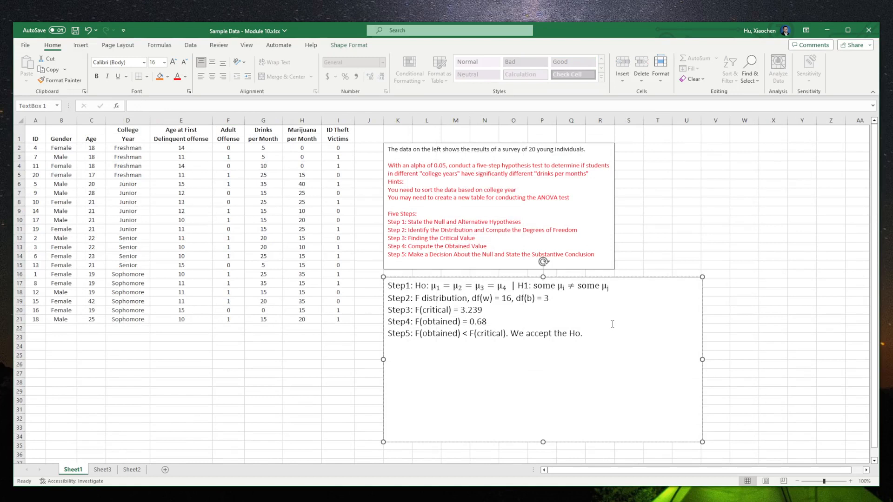
{"action": "left_click_drag", "start_coordinate": [433, 286], "coordinate": [485, 286]}
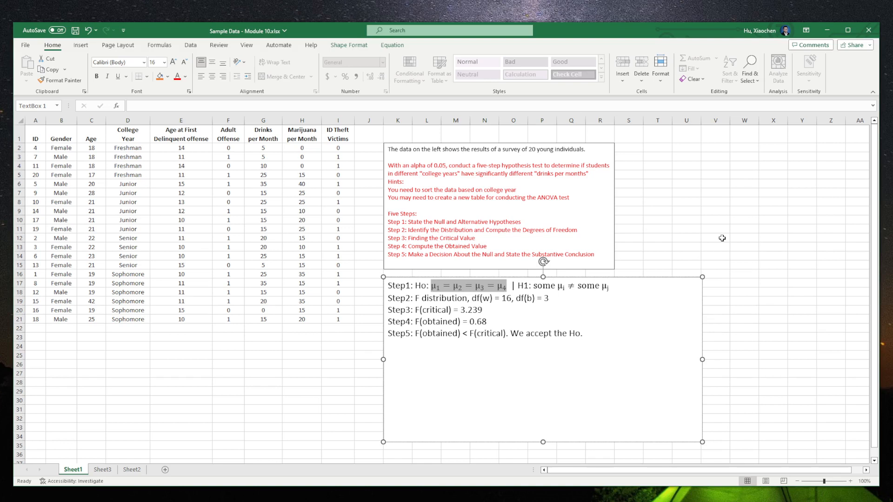
{"action": "left_click", "coordinate": [715, 239]}
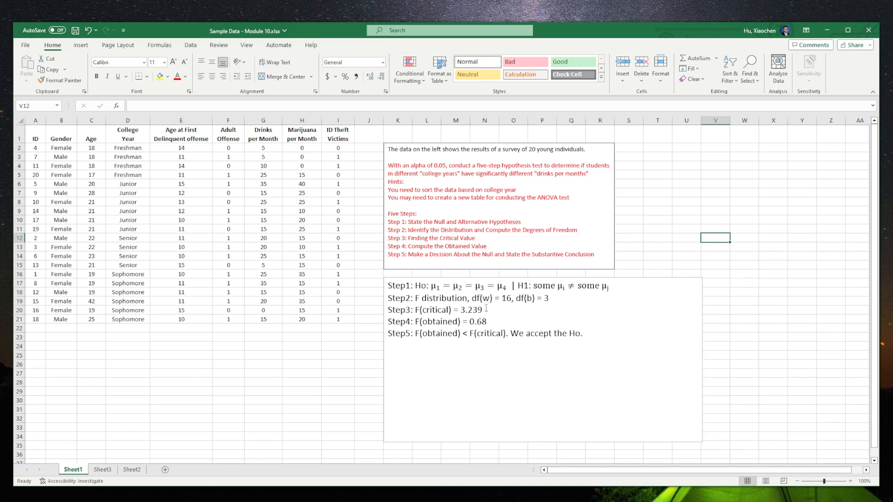
{"action": "double_click", "coordinate": [473, 310]}
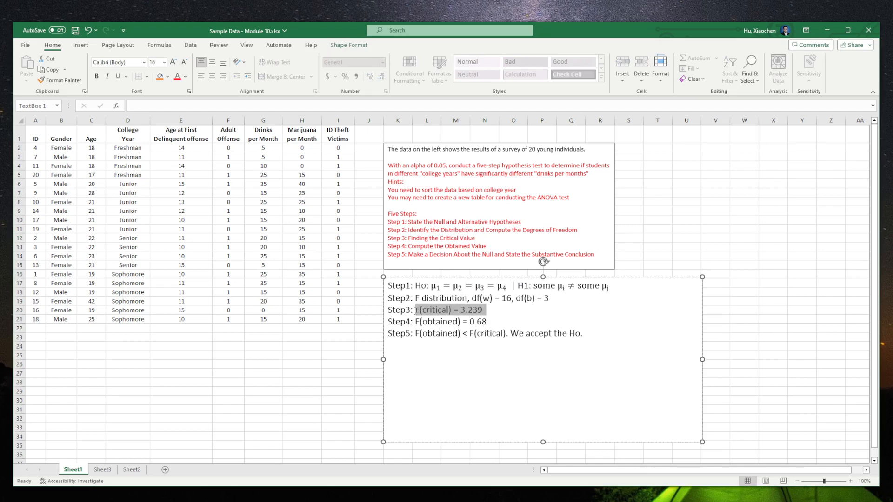
{"action": "double_click", "coordinate": [474, 310]}
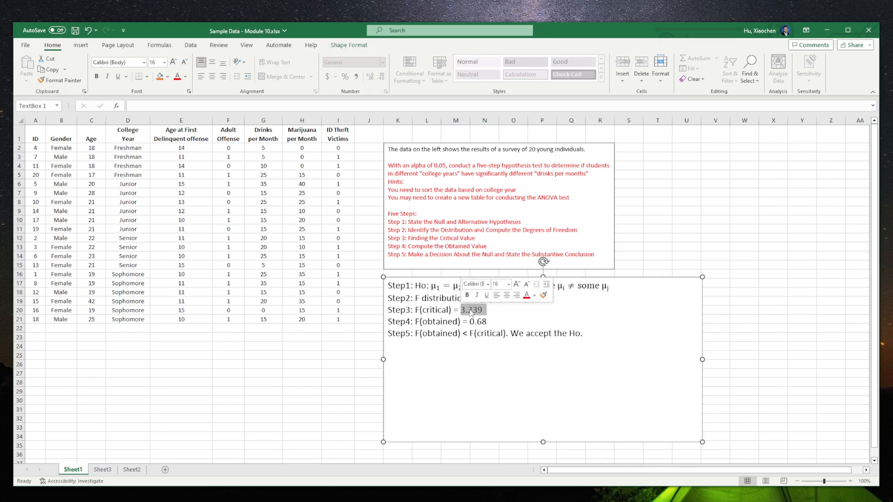
{"action": "left_click", "coordinate": [102, 469]}
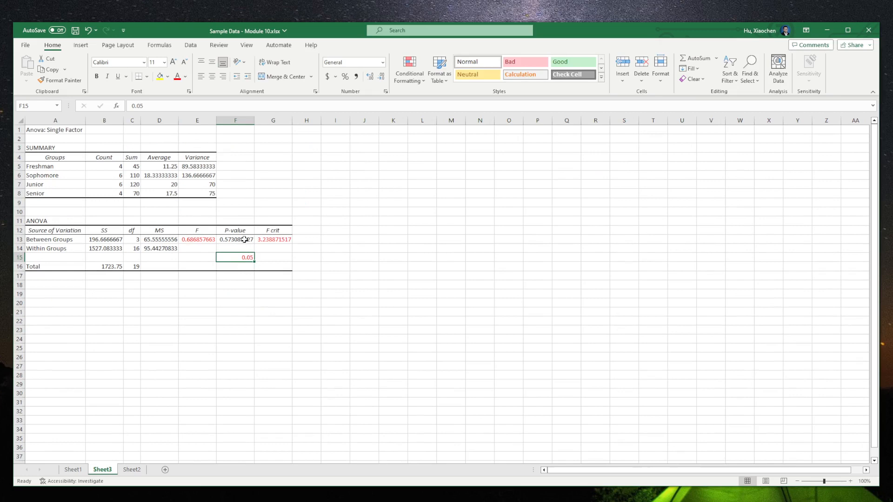
{"action": "left_click", "coordinate": [75, 469]}
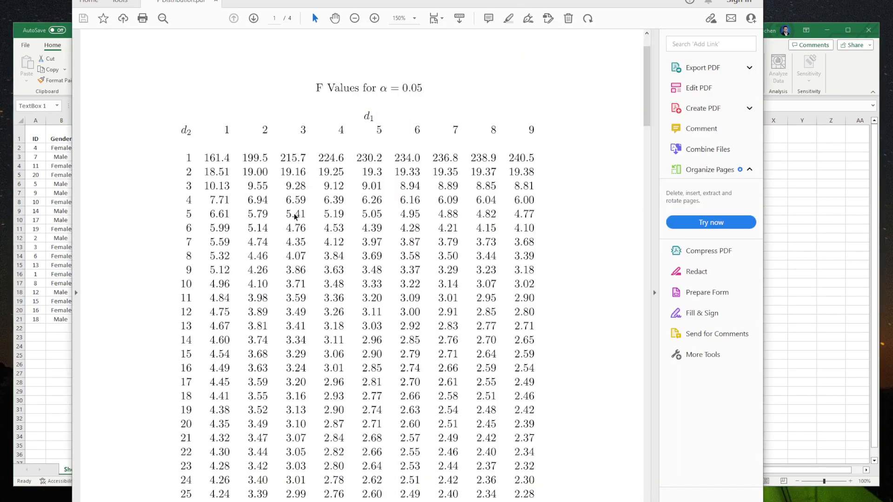
{"action": "mouse_move", "coordinate": [289, 370]}
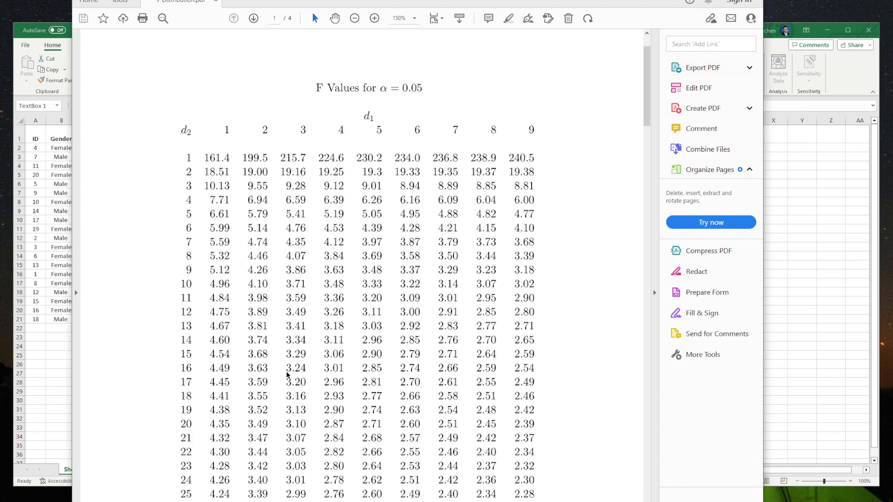
{"action": "mouse_move", "coordinate": [304, 364]}
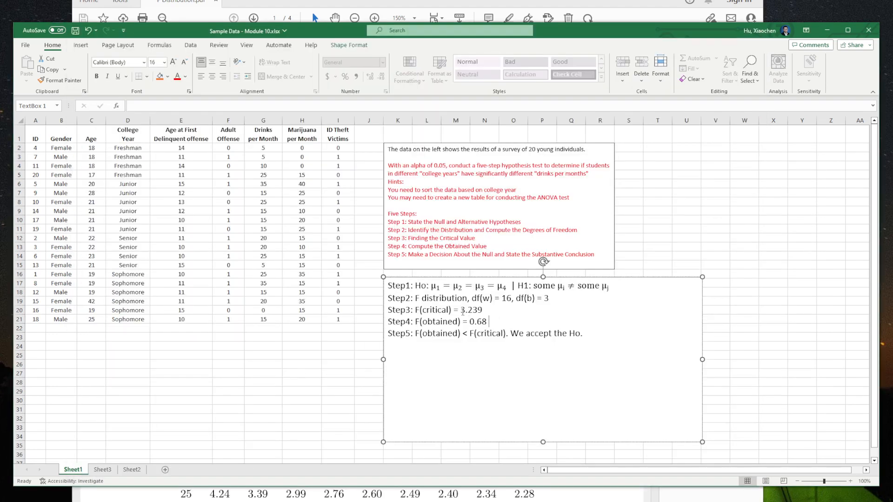
- Revisit the completed hypothesis test text box on Sheet1 and deselect it
{"action": "double_click", "coordinate": [470, 310]}
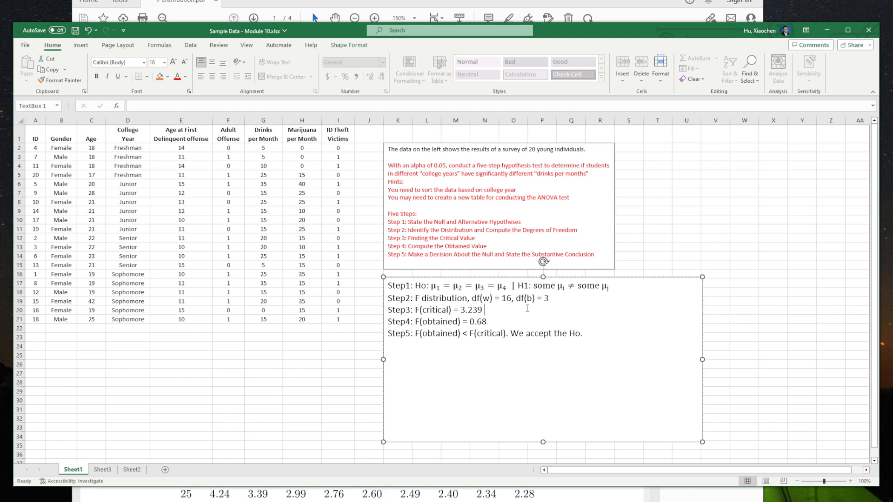
{"action": "left_click", "coordinate": [773, 237]}
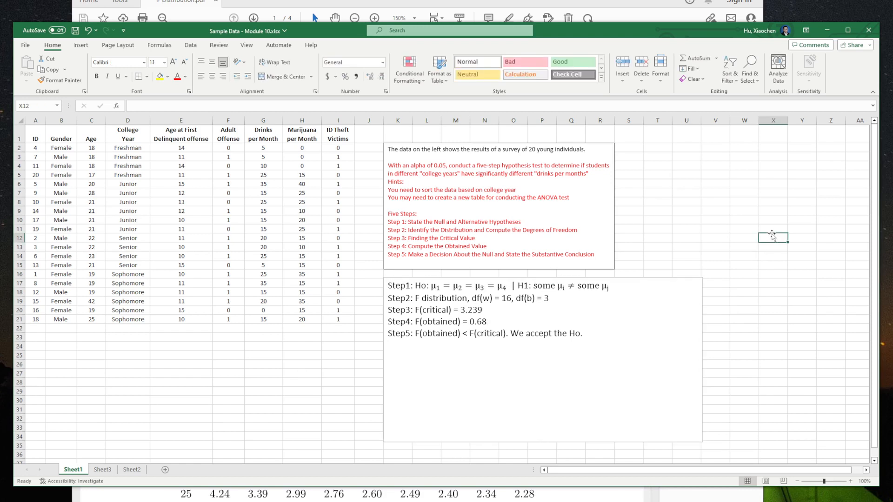